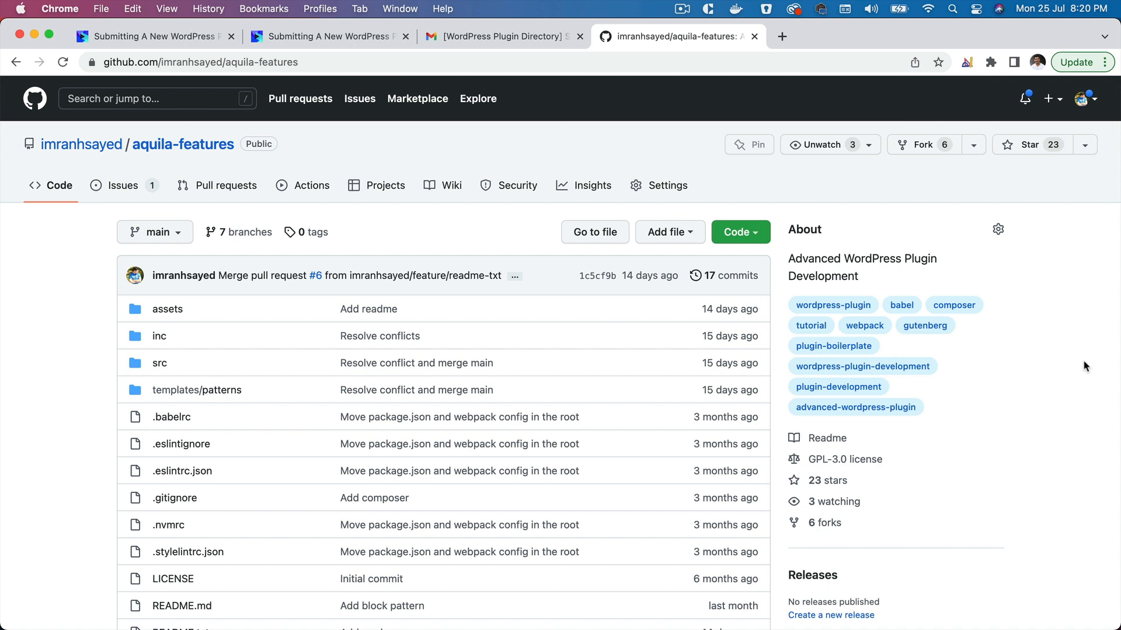
mouse_move(755, 108)
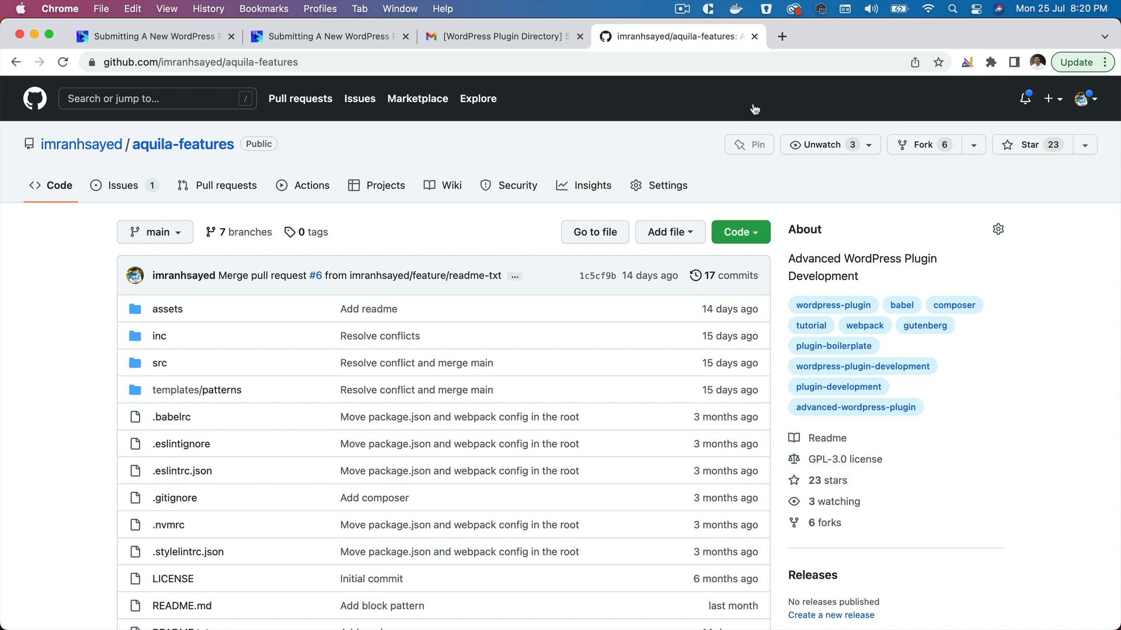
mouse_move(504, 36)
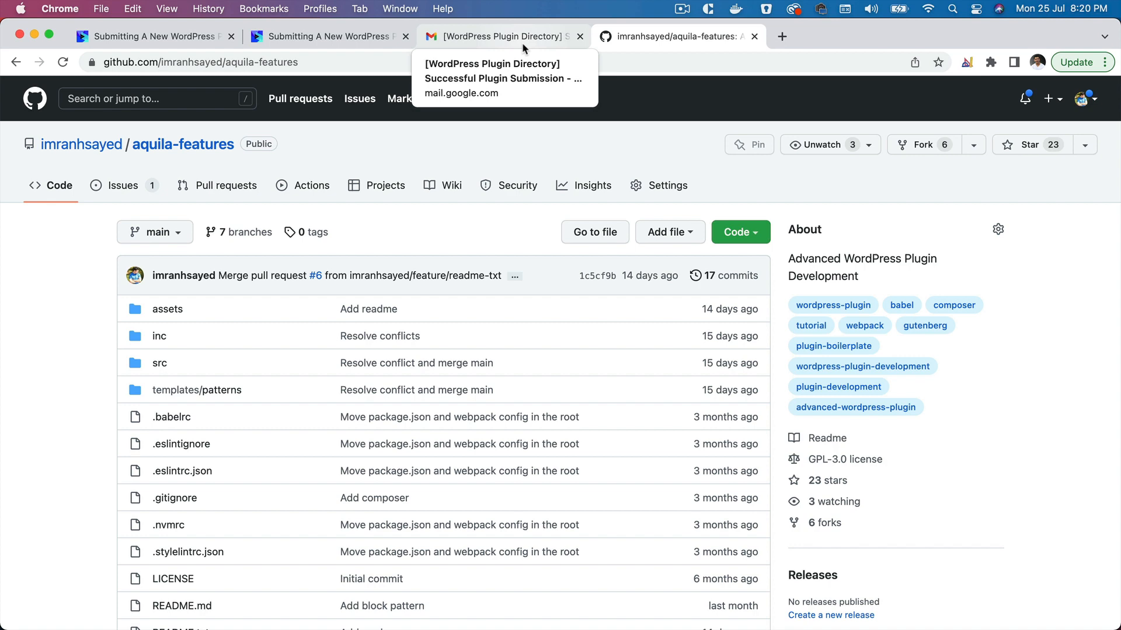
Bring up the plugin submission Gmail thread and read down to the approval replies.
left_click(500, 36)
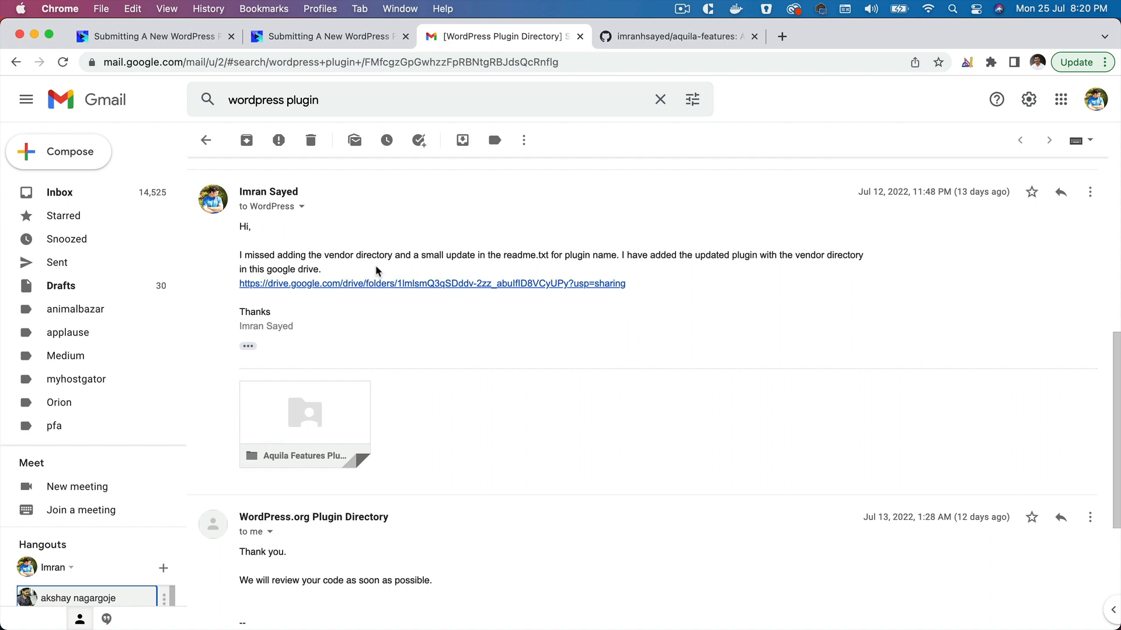
mouse_move(708, 270)
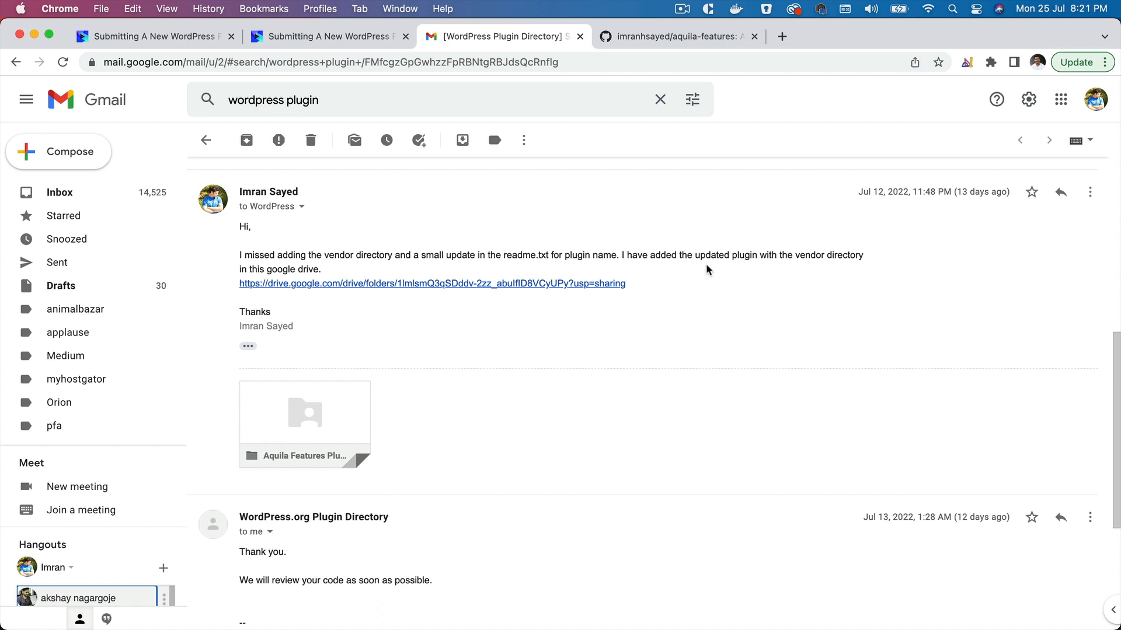
mouse_move(401, 324)
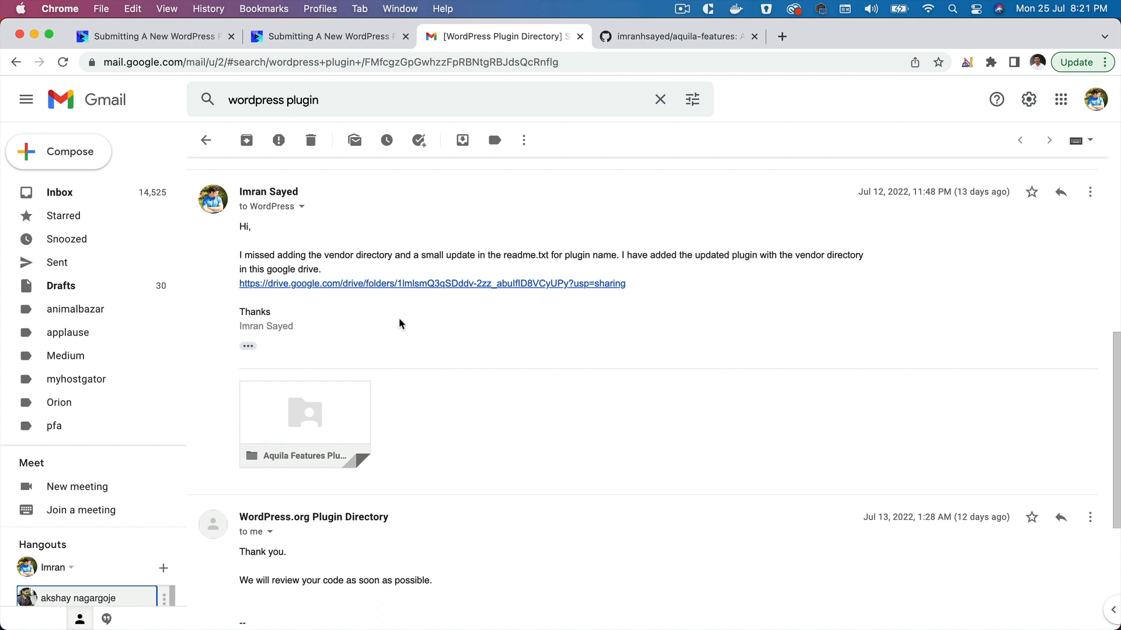
mouse_move(448, 333)
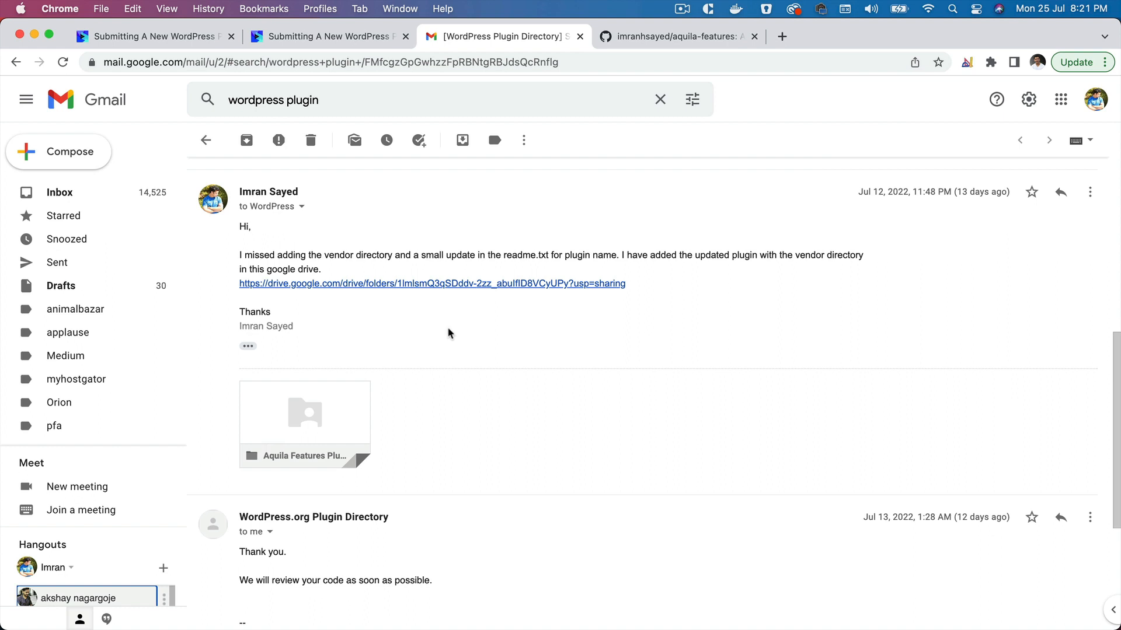
mouse_move(551, 308)
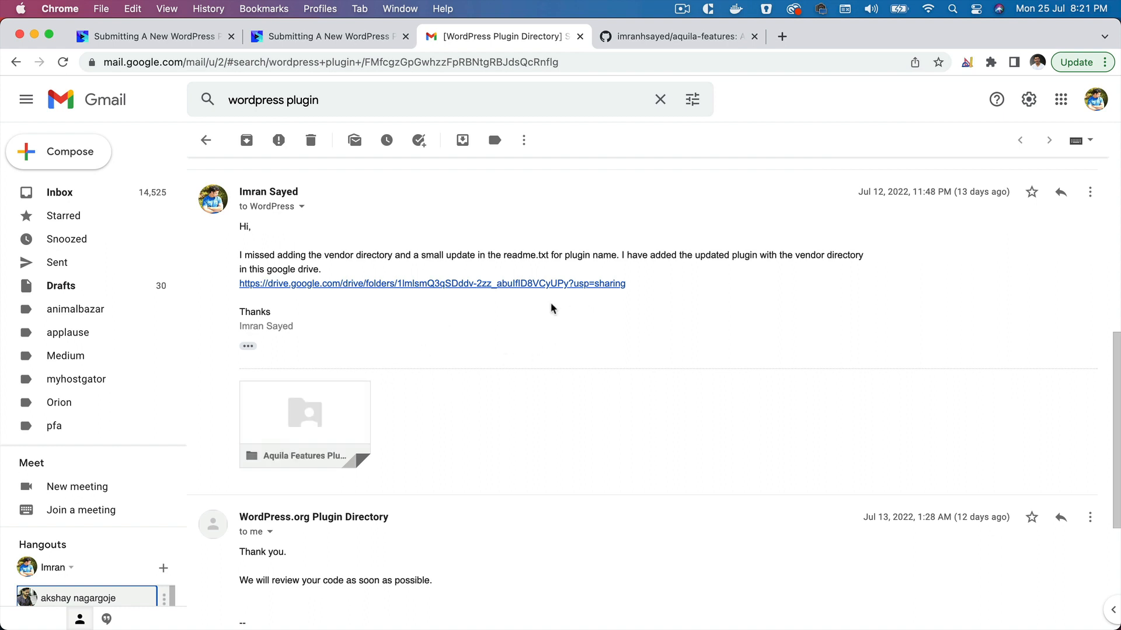
mouse_move(542, 359)
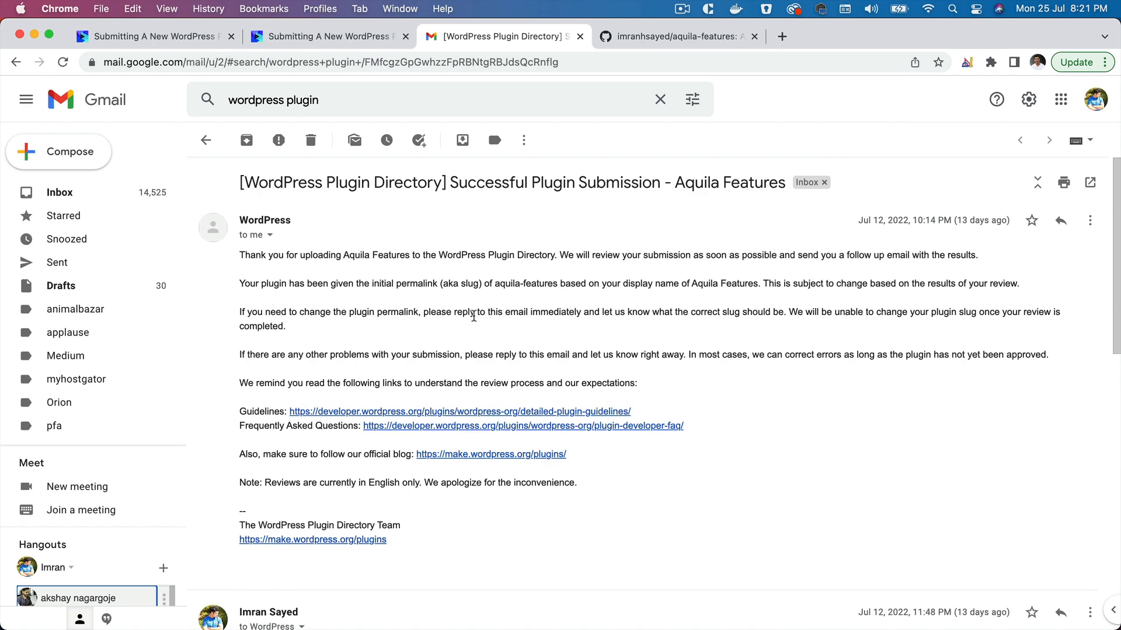
scroll("down", 3)
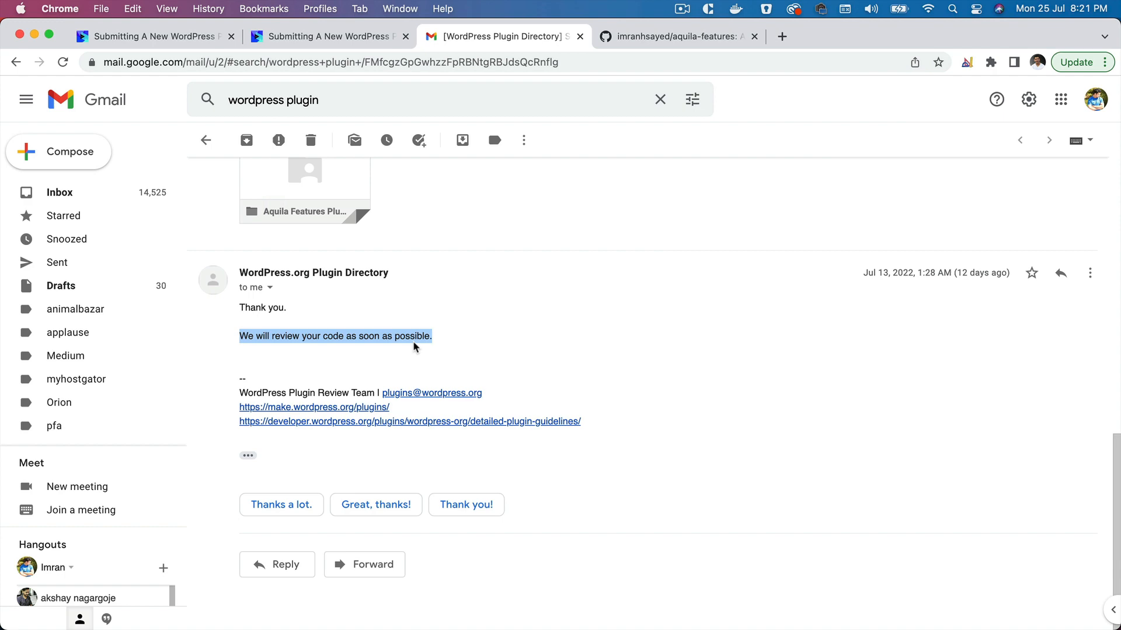
mouse_move(361, 433)
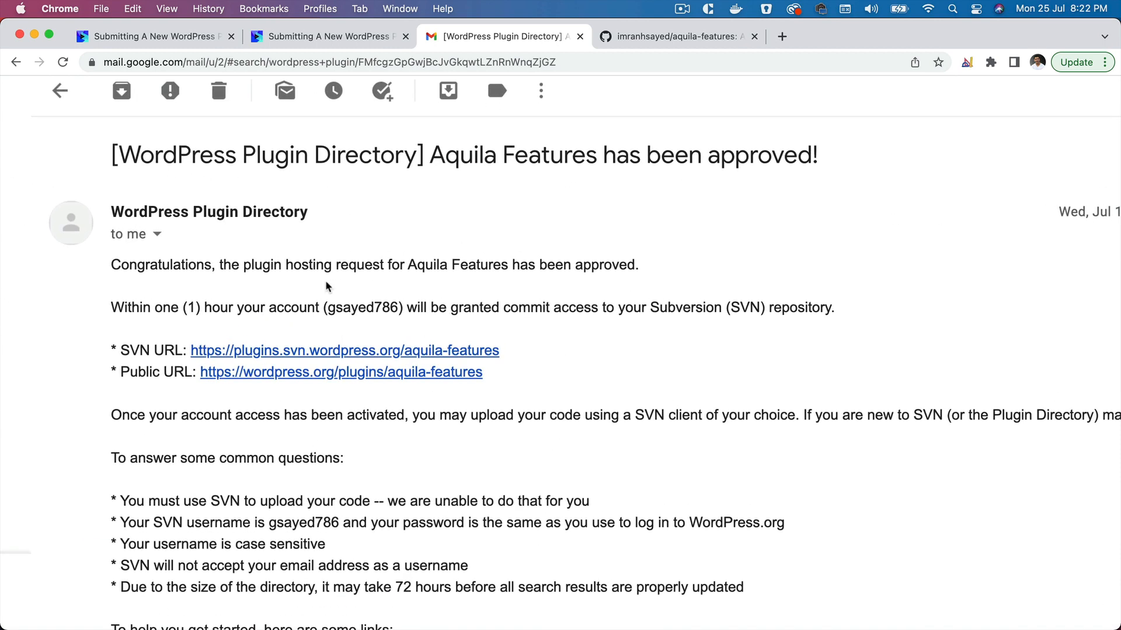
left_click_drag(302, 265, 570, 265)
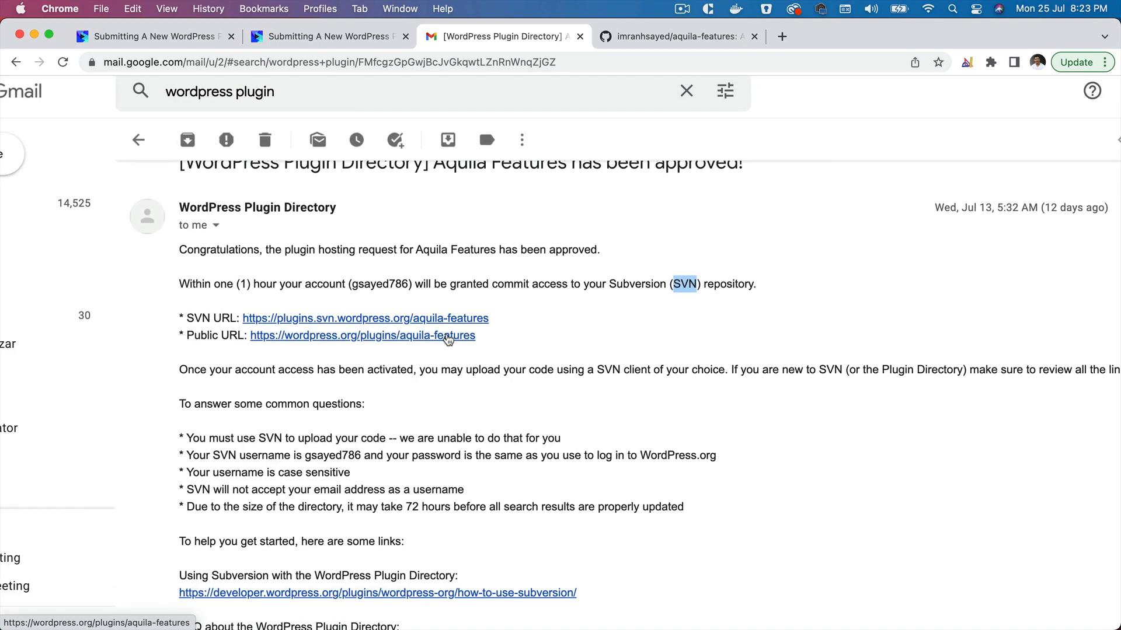
scroll("up", 3)
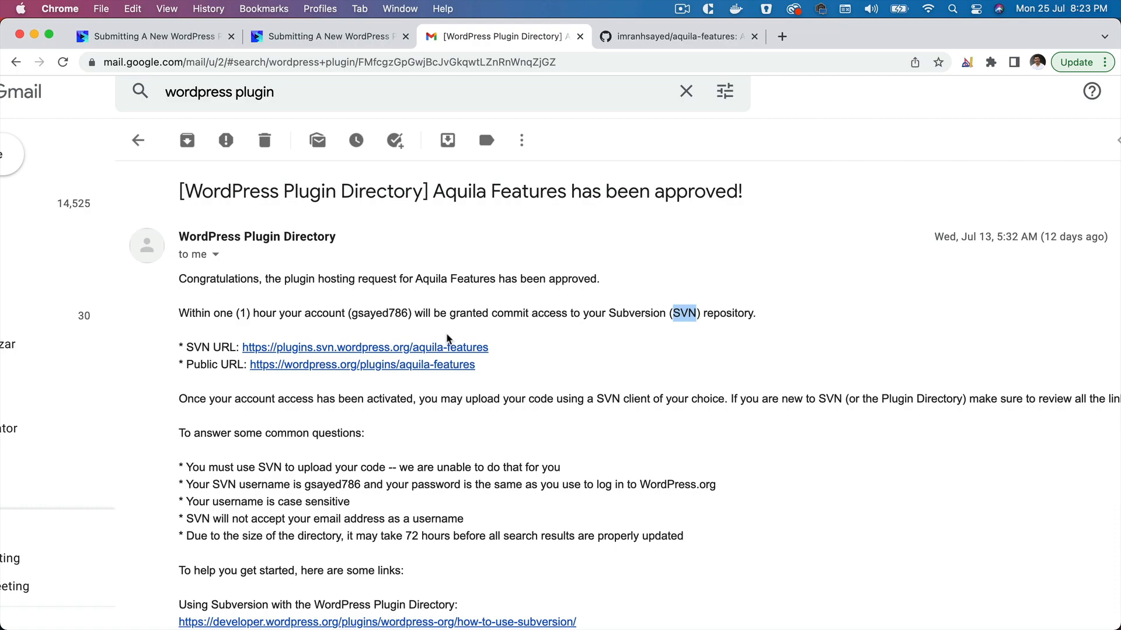
scroll("down", 3)
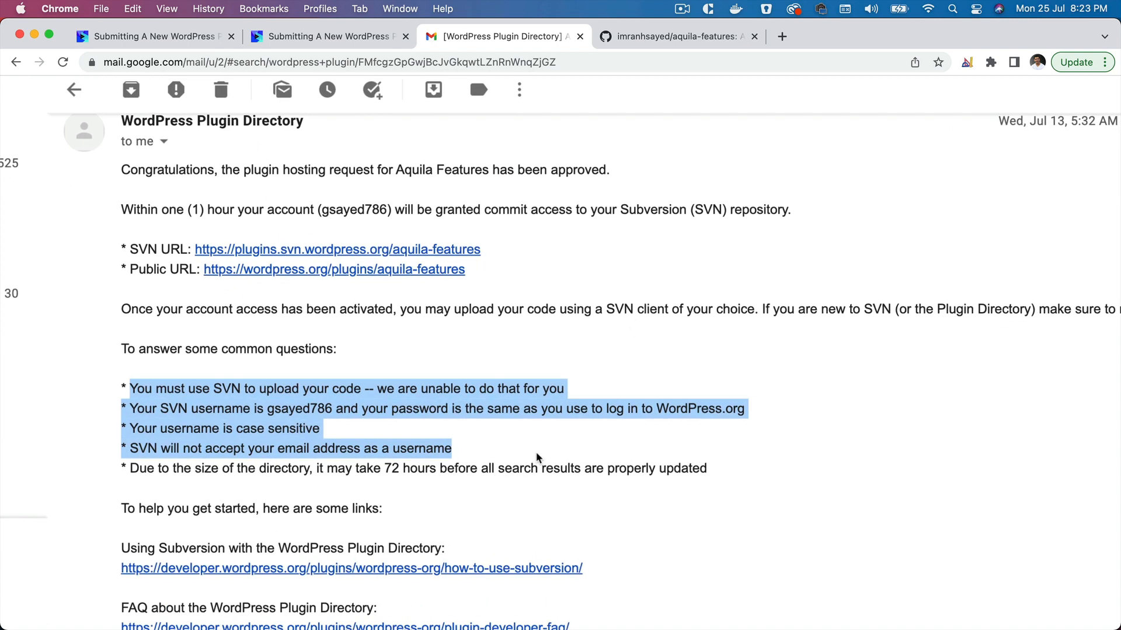
left_click(331, 408)
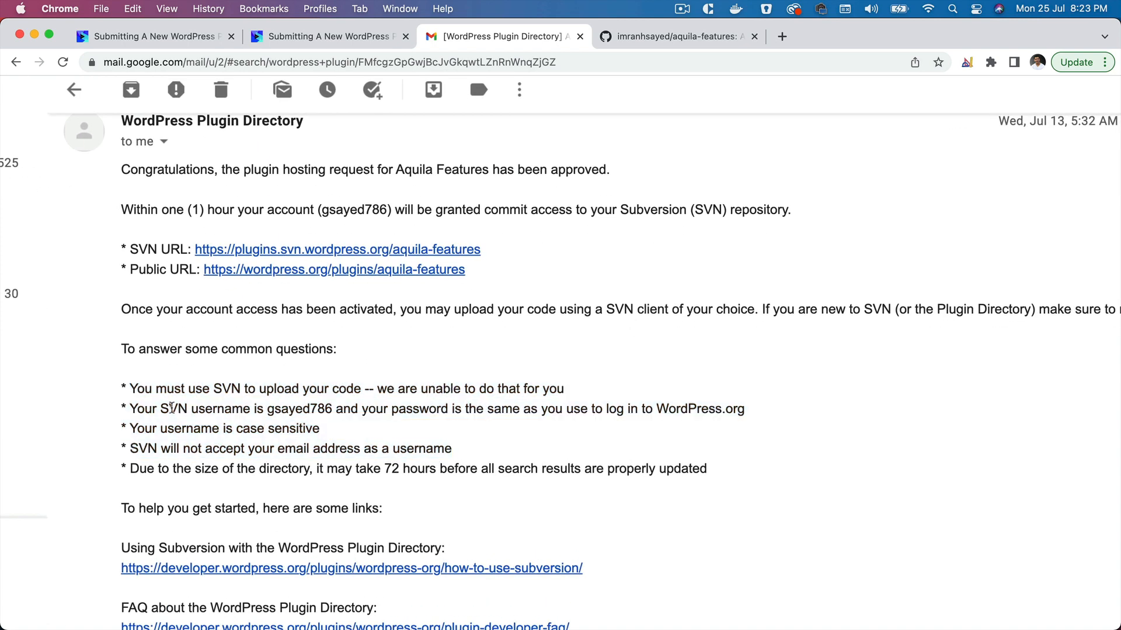
left_click_drag(166, 409, 342, 408)
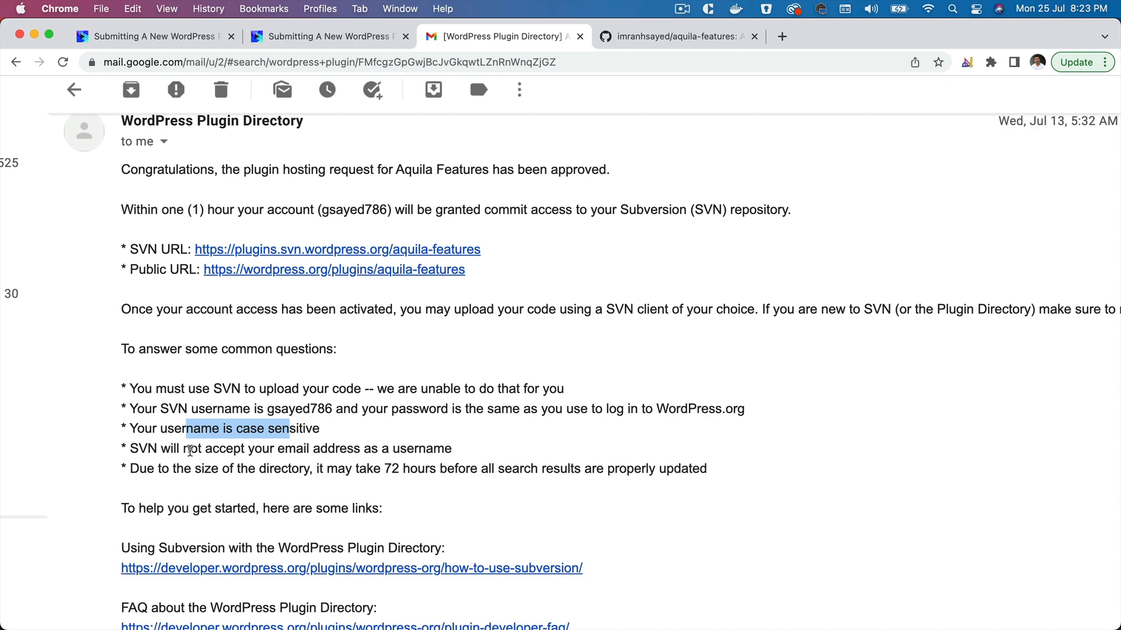
left_click_drag(189, 449, 308, 468)
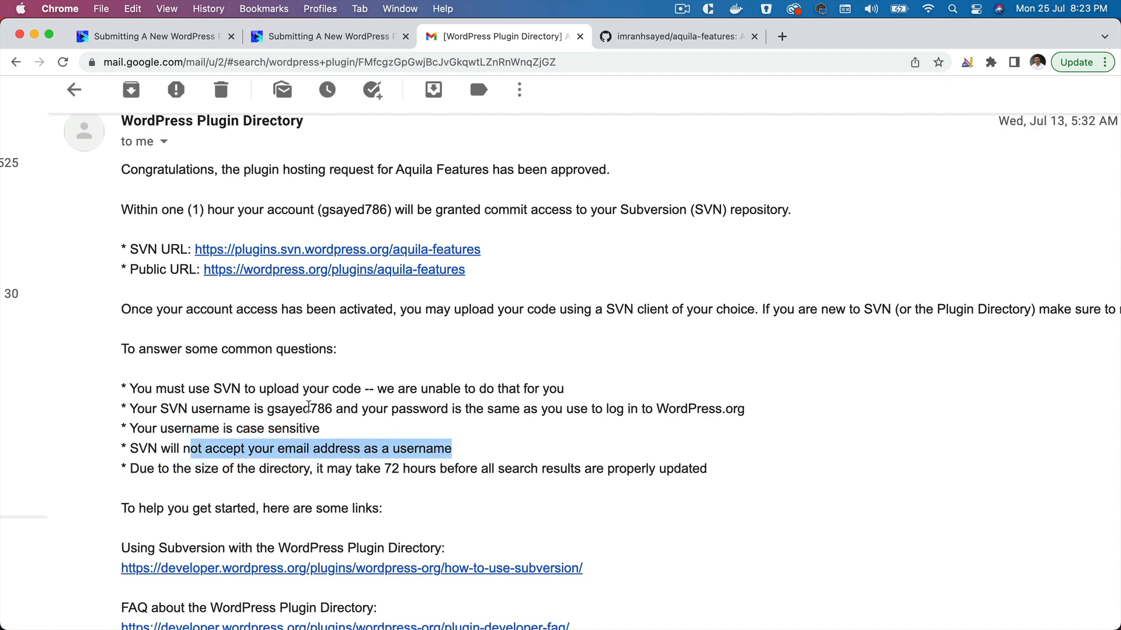
double_click(299, 408)
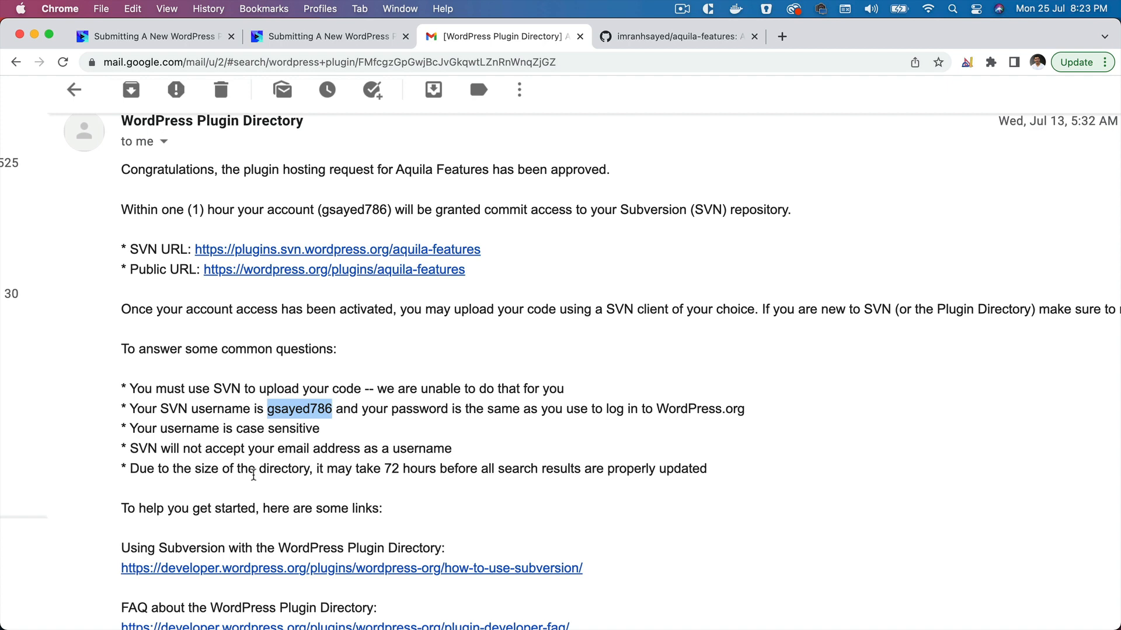
mouse_move(243, 480)
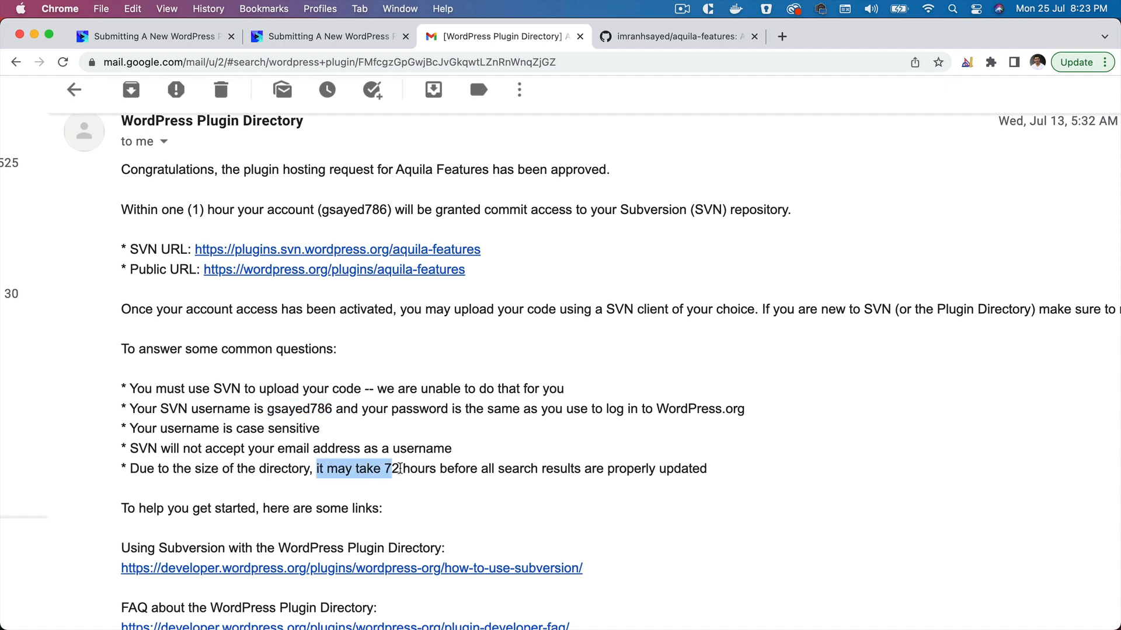
left_click_drag(393, 469, 708, 469)
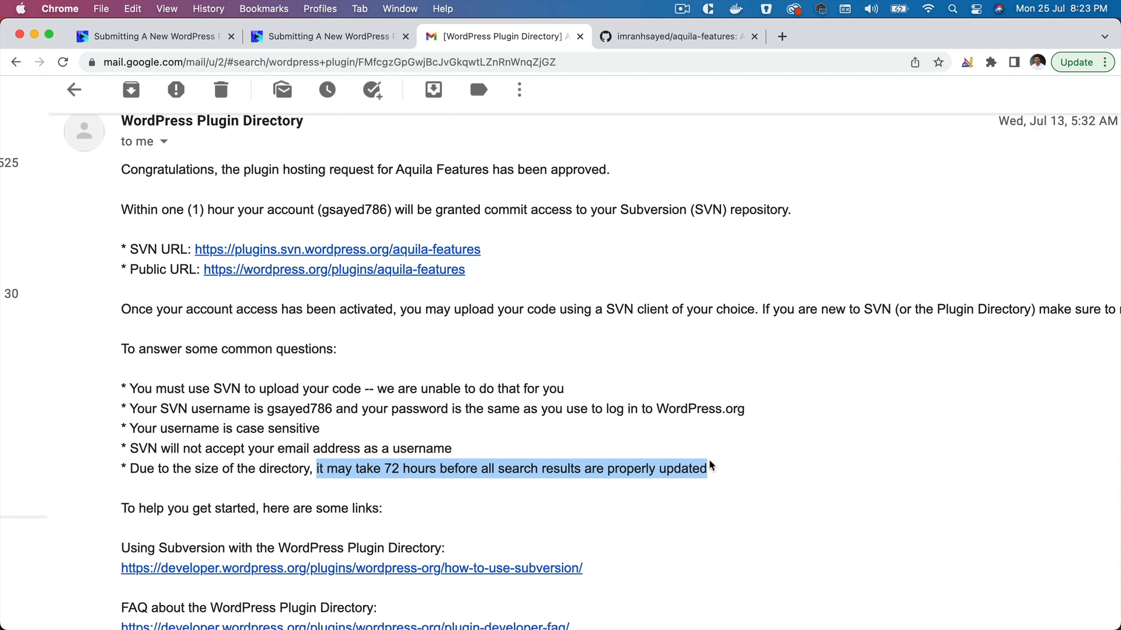
left_click(709, 469)
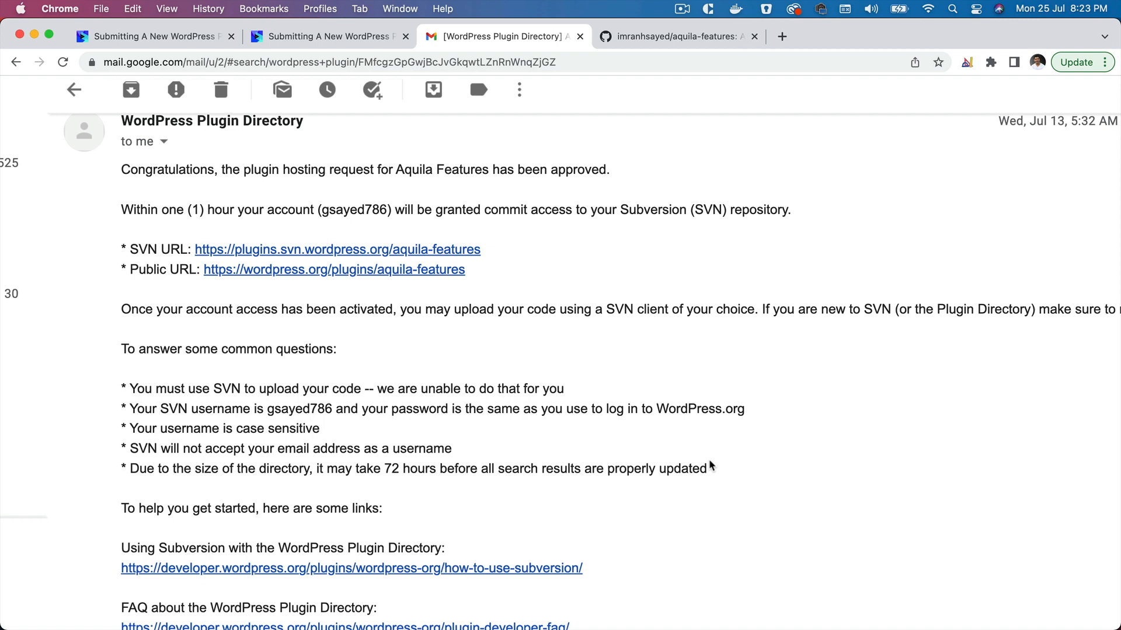
scroll("down", 3)
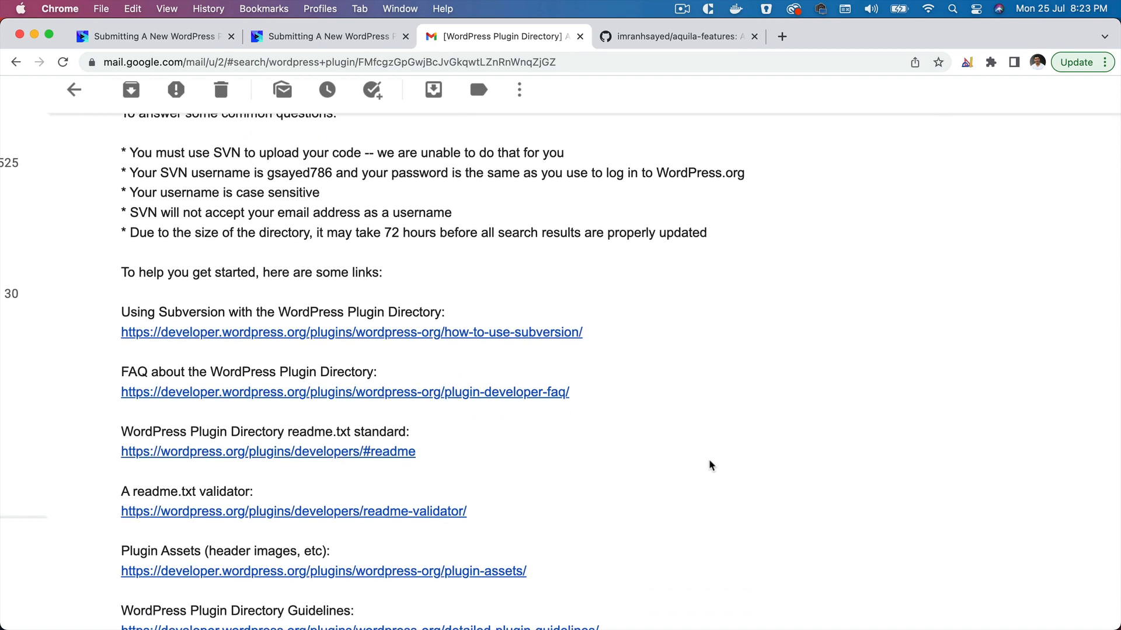
mouse_move(270, 332)
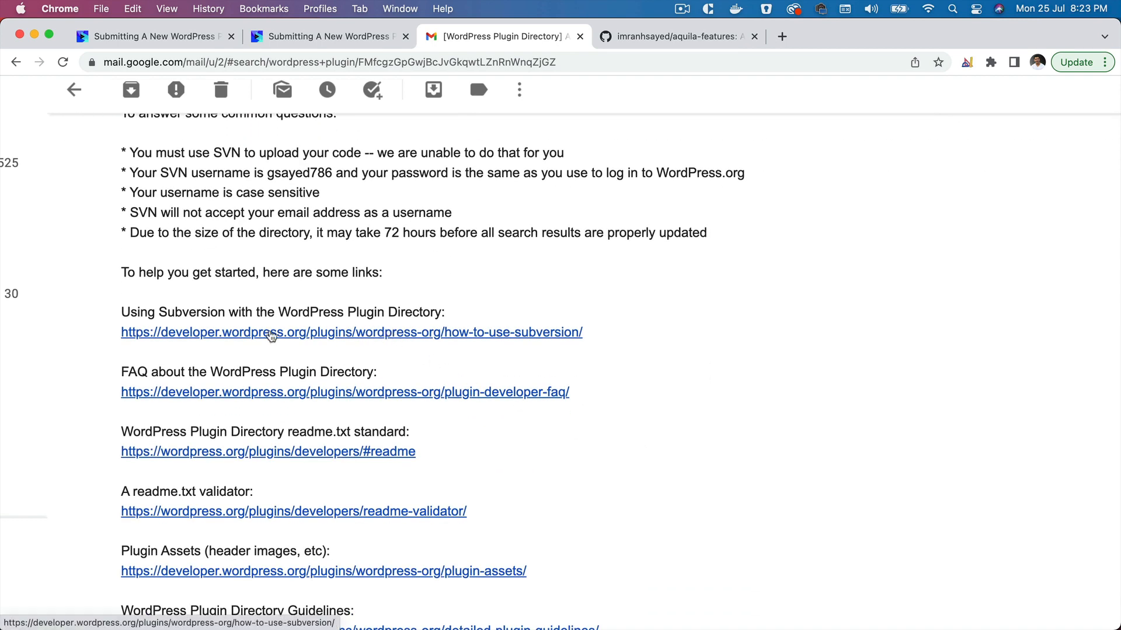
mouse_move(223, 392)
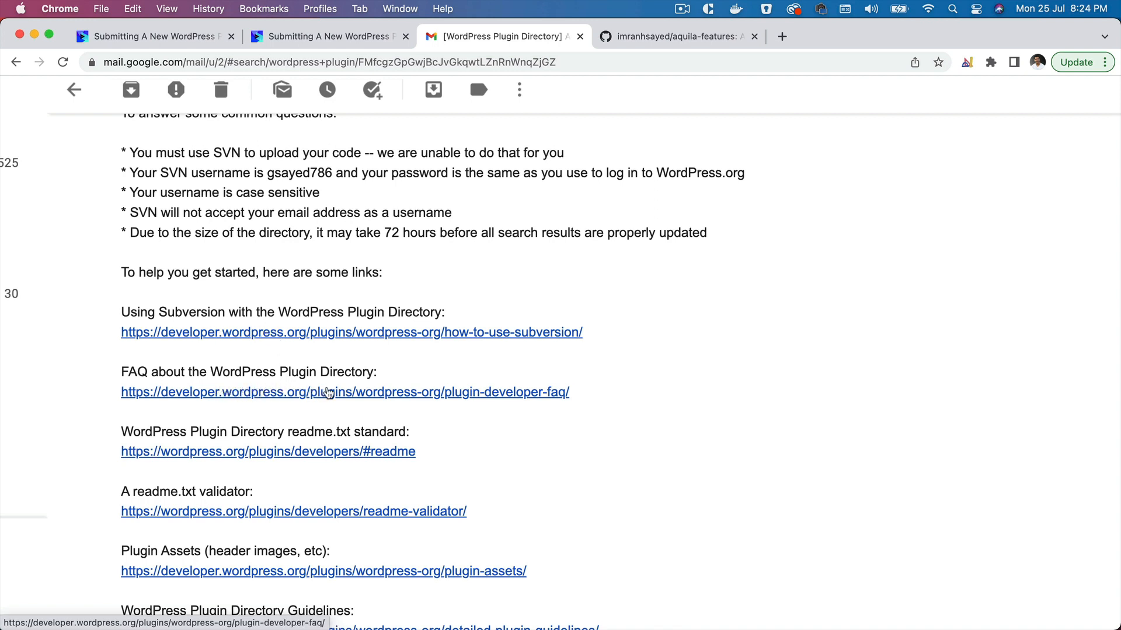
mouse_move(229, 444)
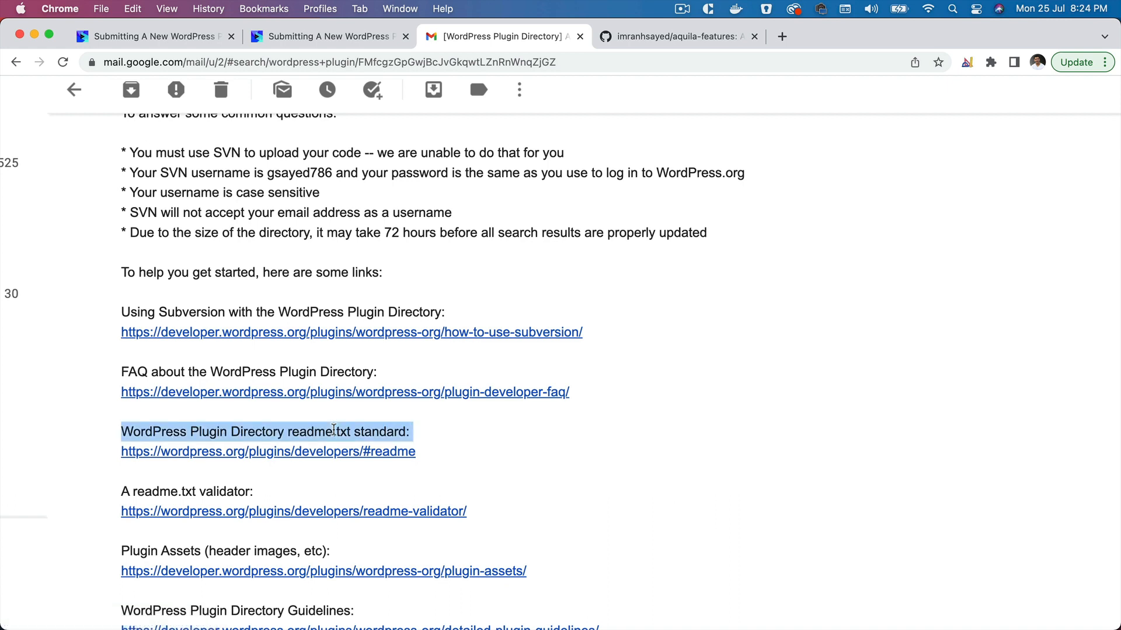
scroll("down", 3)
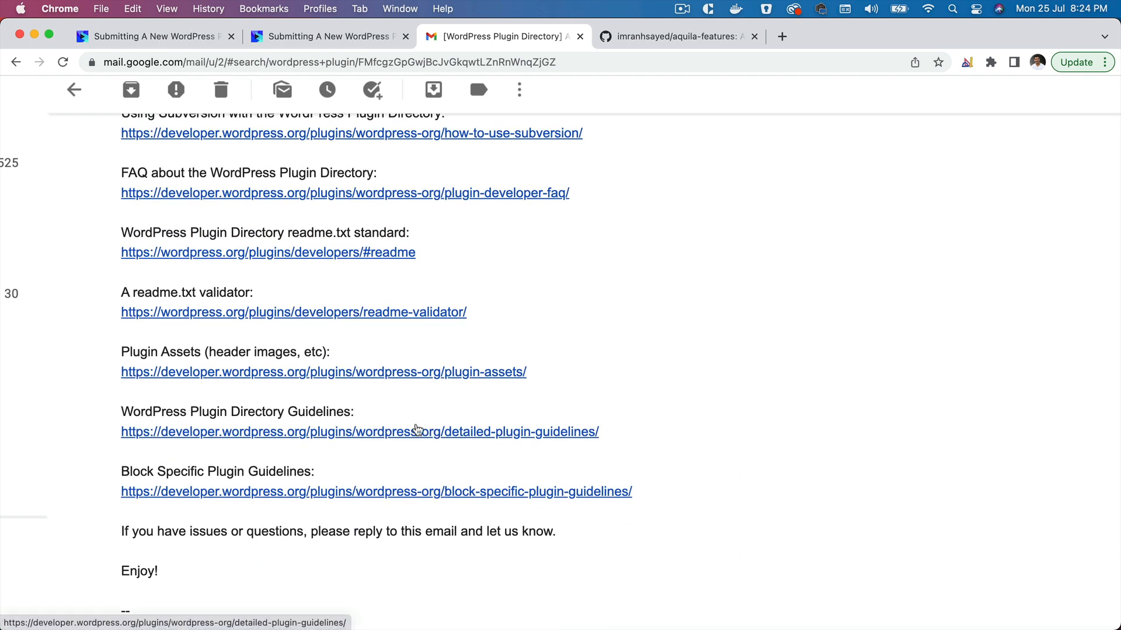
mouse_move(338, 379)
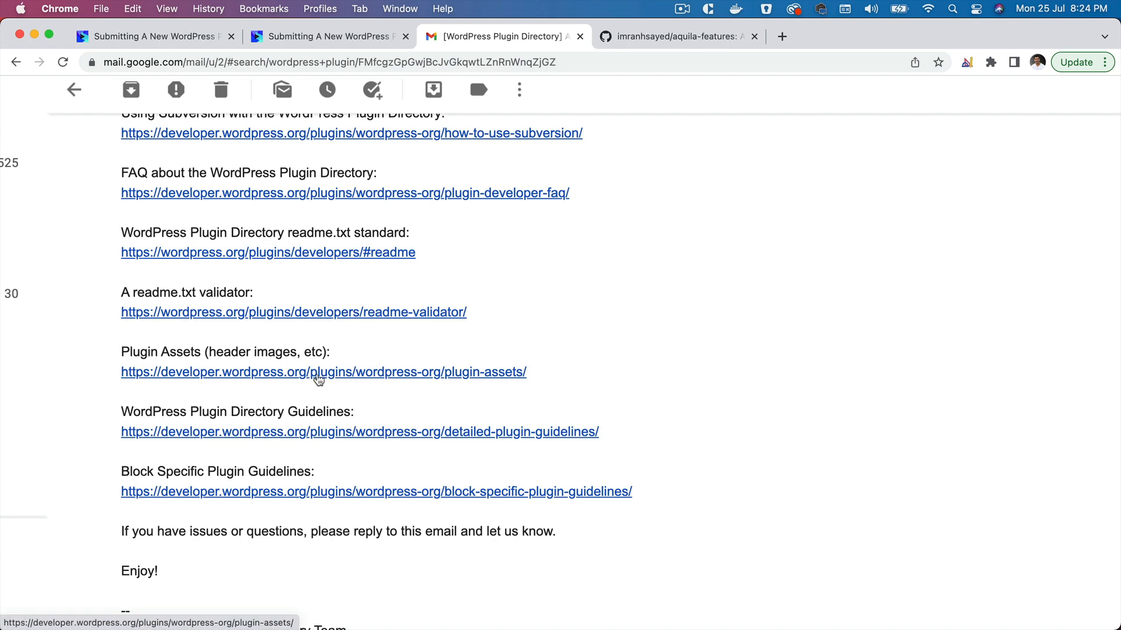
mouse_move(387, 403)
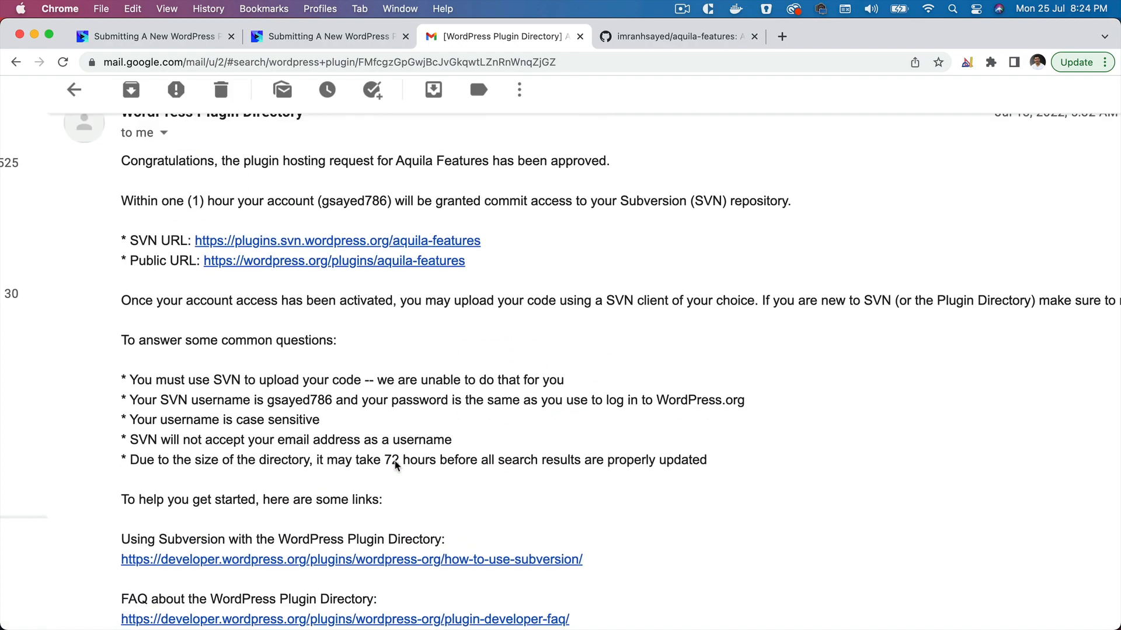
Read the Codeytek plugin submission tutorial down to '2. Uploading in SVN repository'.
left_click(325, 36)
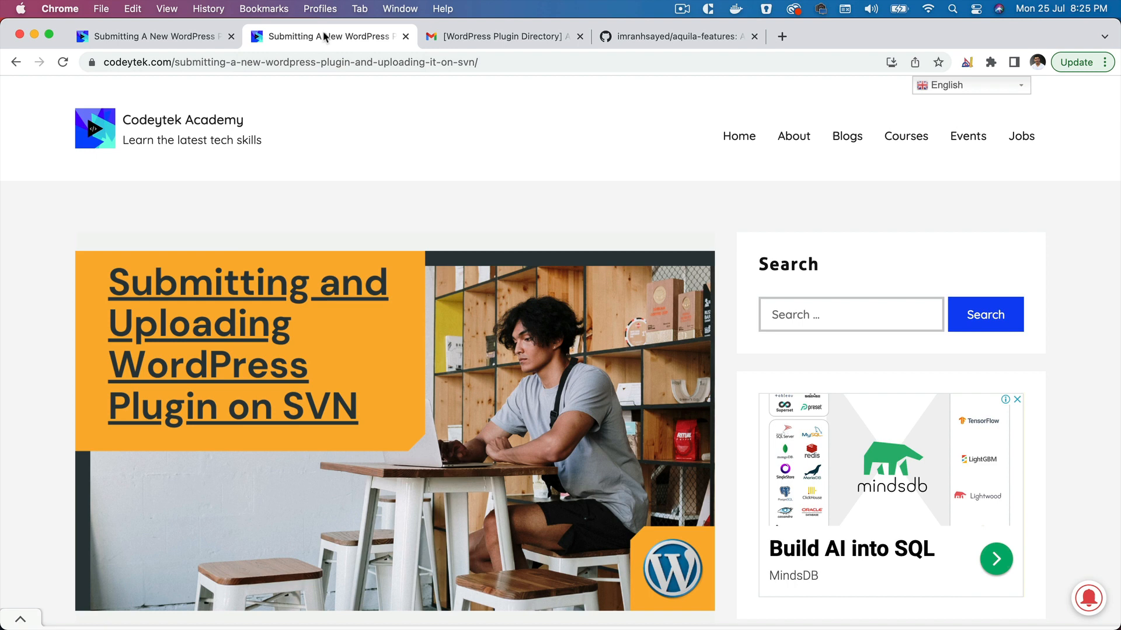
mouse_move(647, 153)
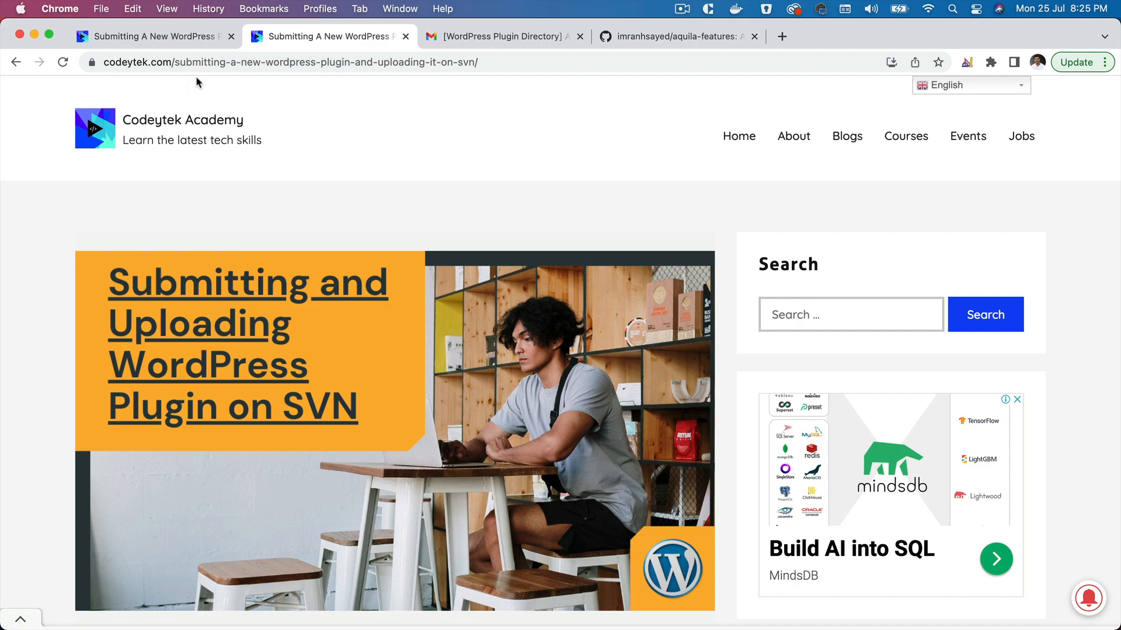
mouse_move(309, 337)
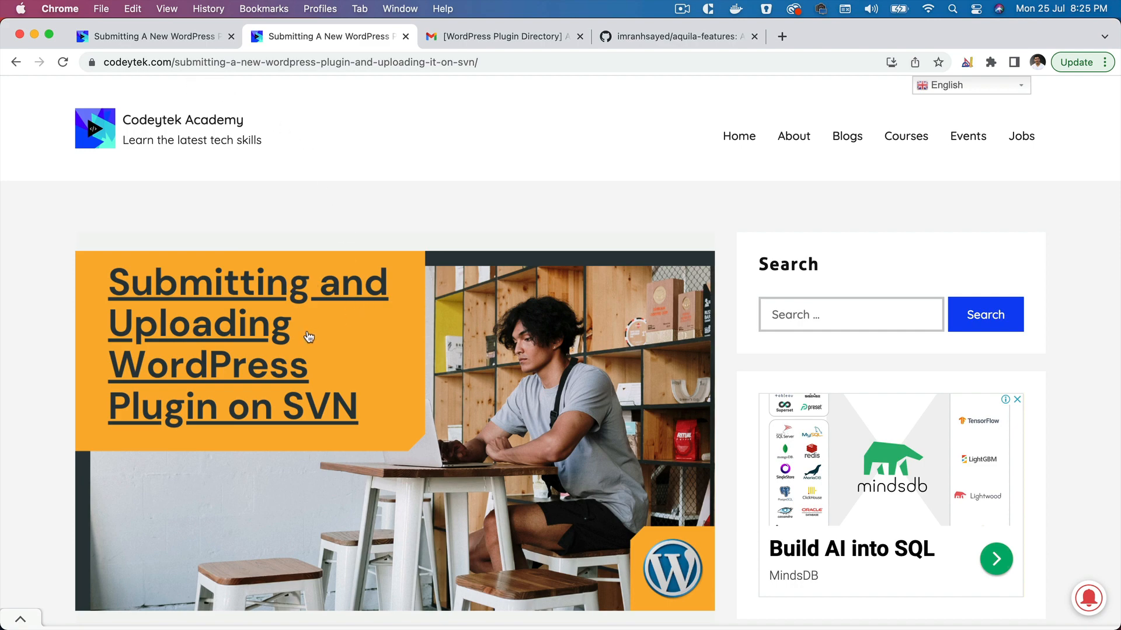
scroll("down", 3)
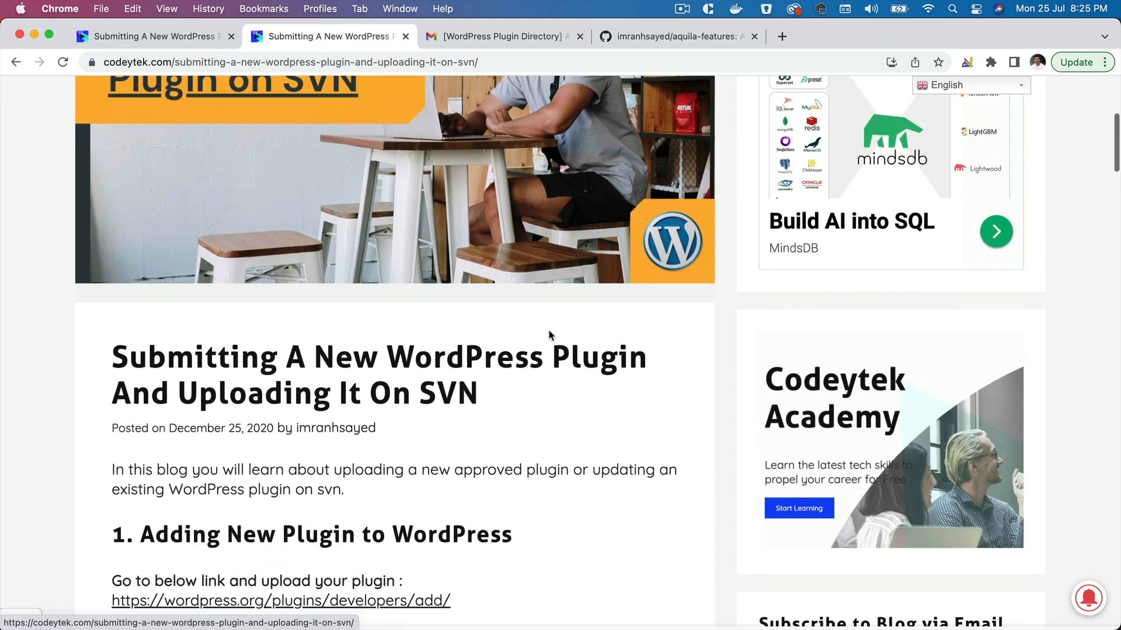
scroll("down", 3)
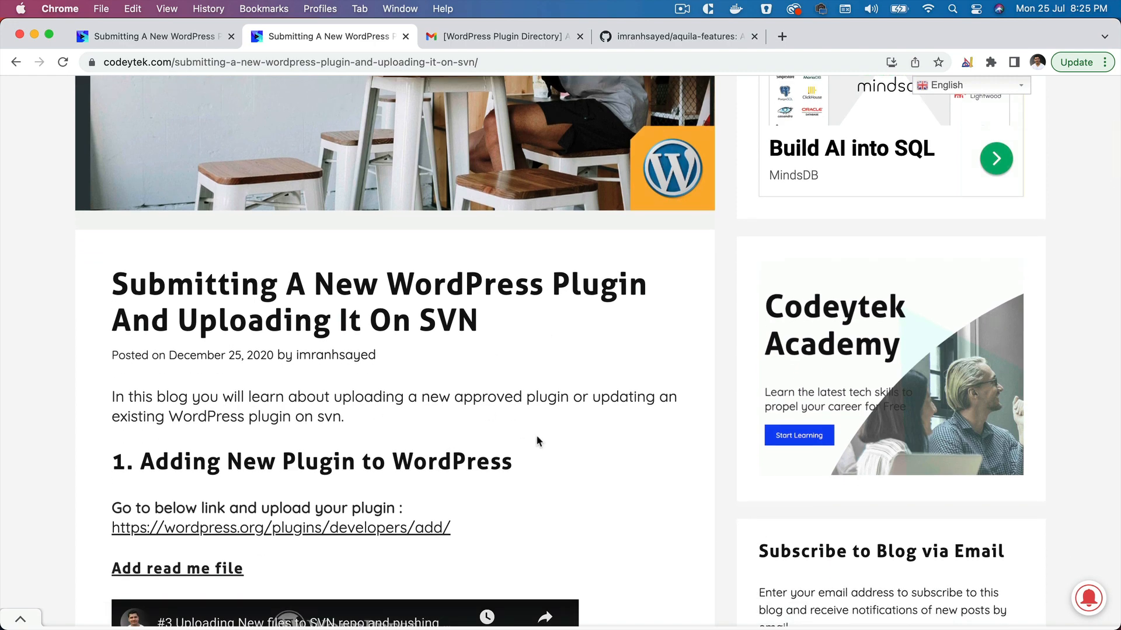
scroll("down", 3)
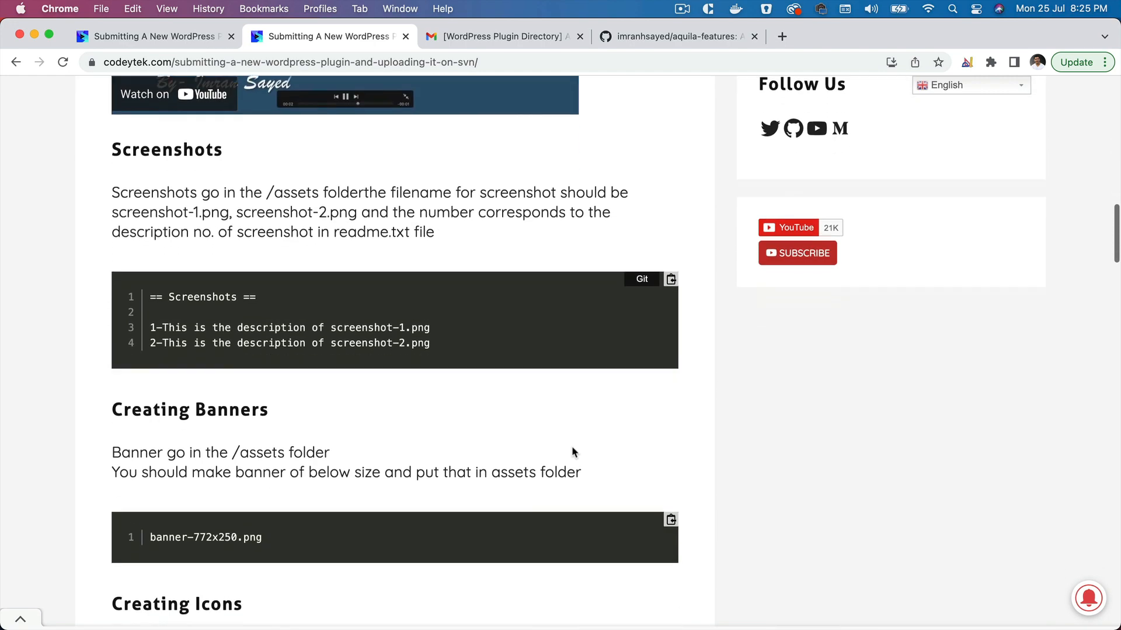
scroll("down", 3)
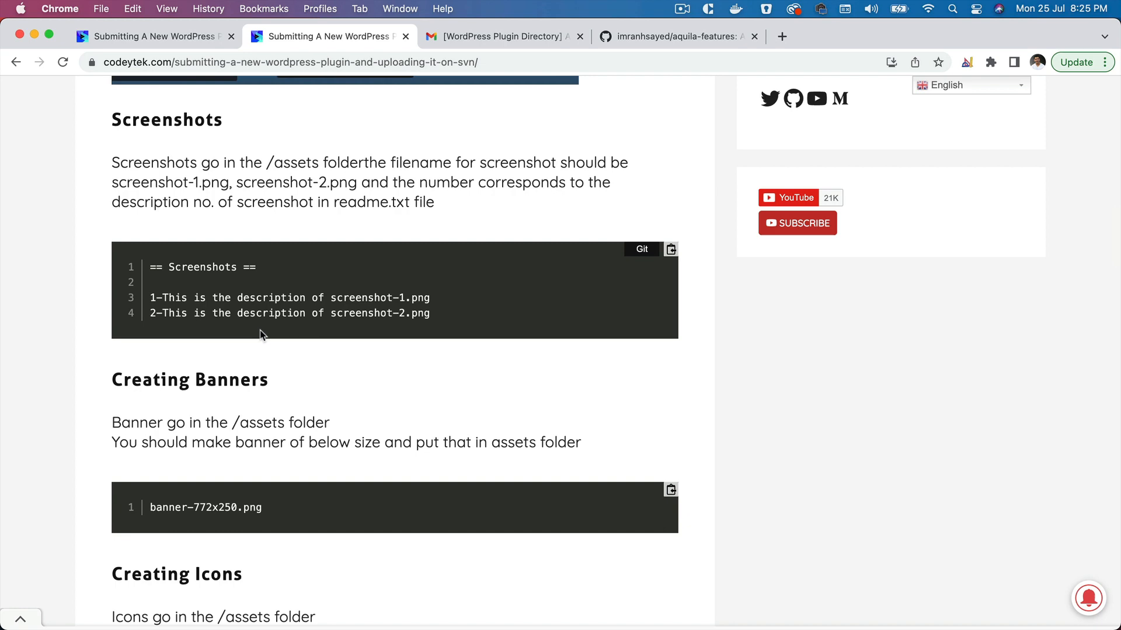
scroll("down", 3)
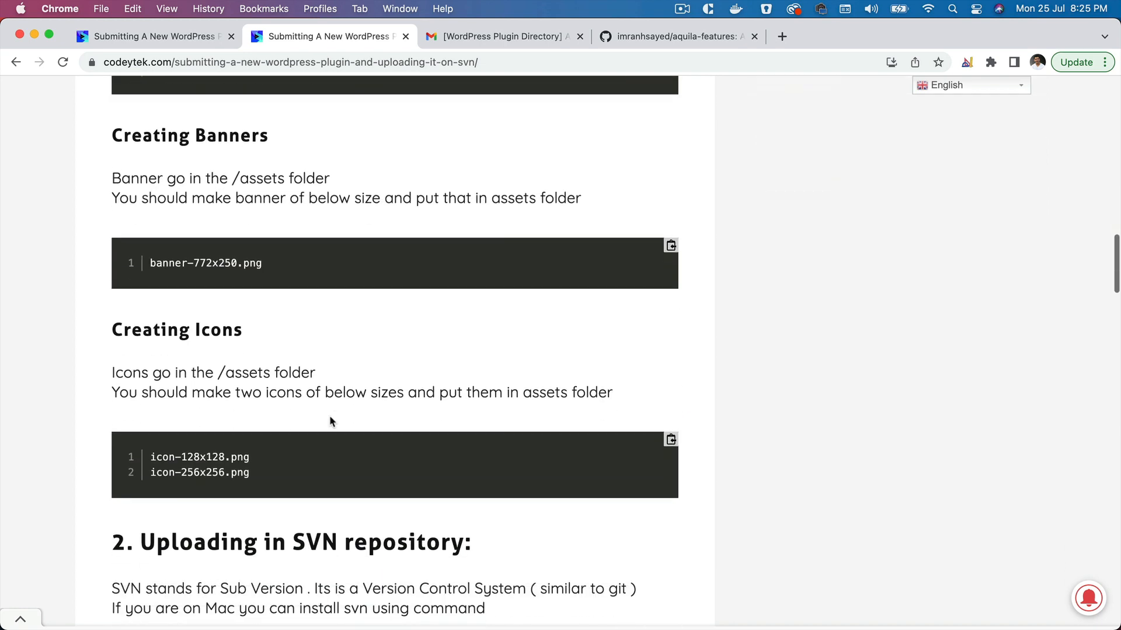
scroll("down", 3)
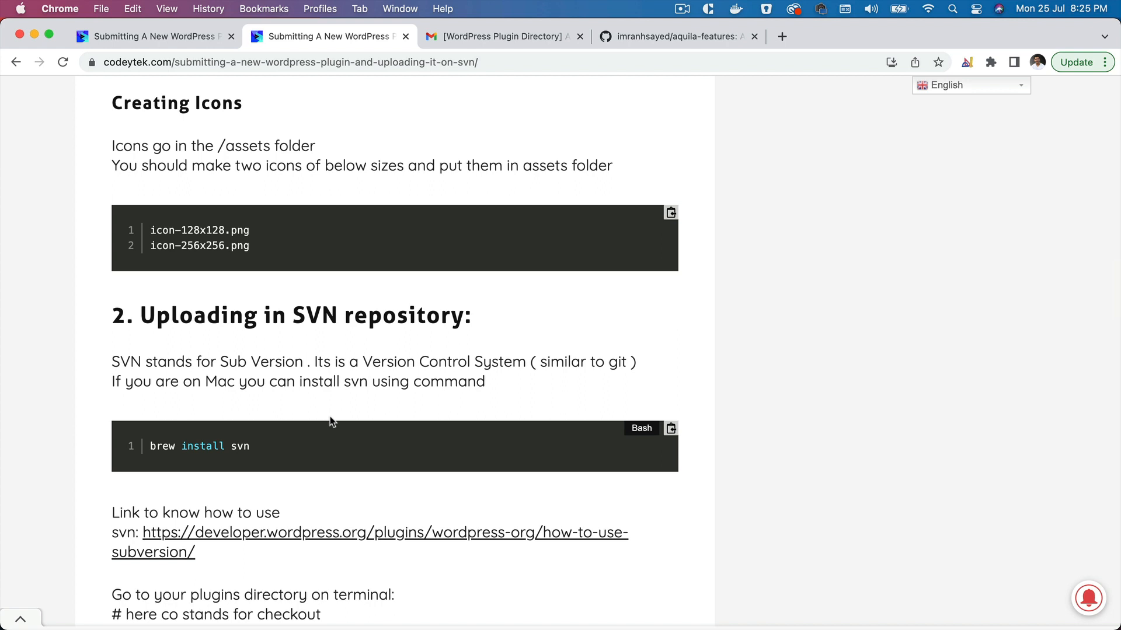
scroll("down", 3)
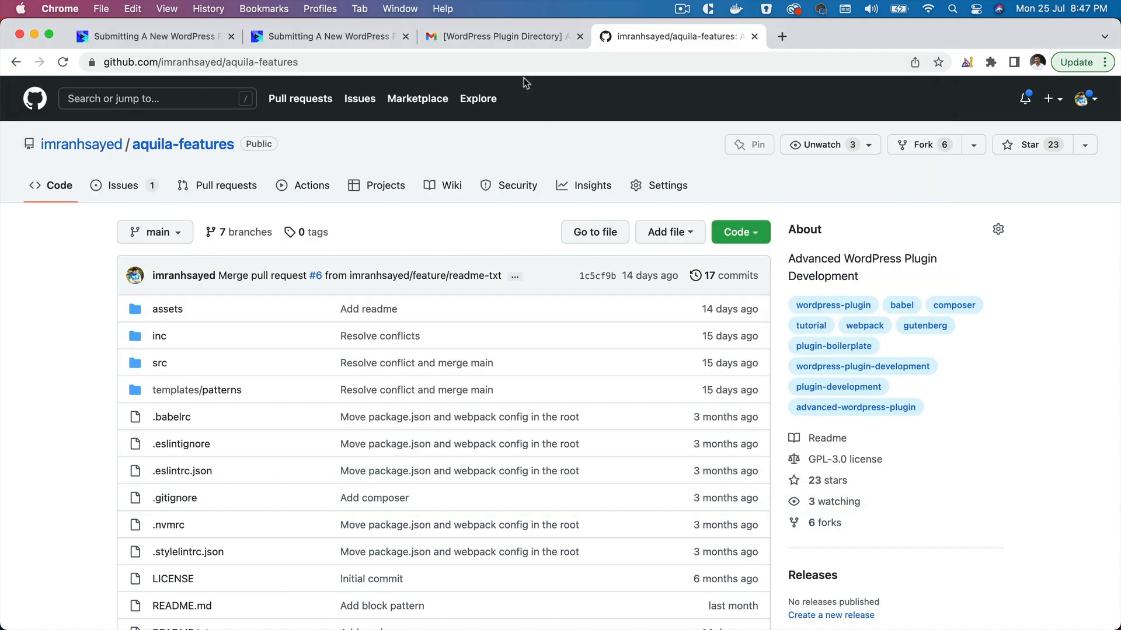
Create plugin-dir with mkdir and place the aquila-features plugin folder inside it.
left_click(150, 36)
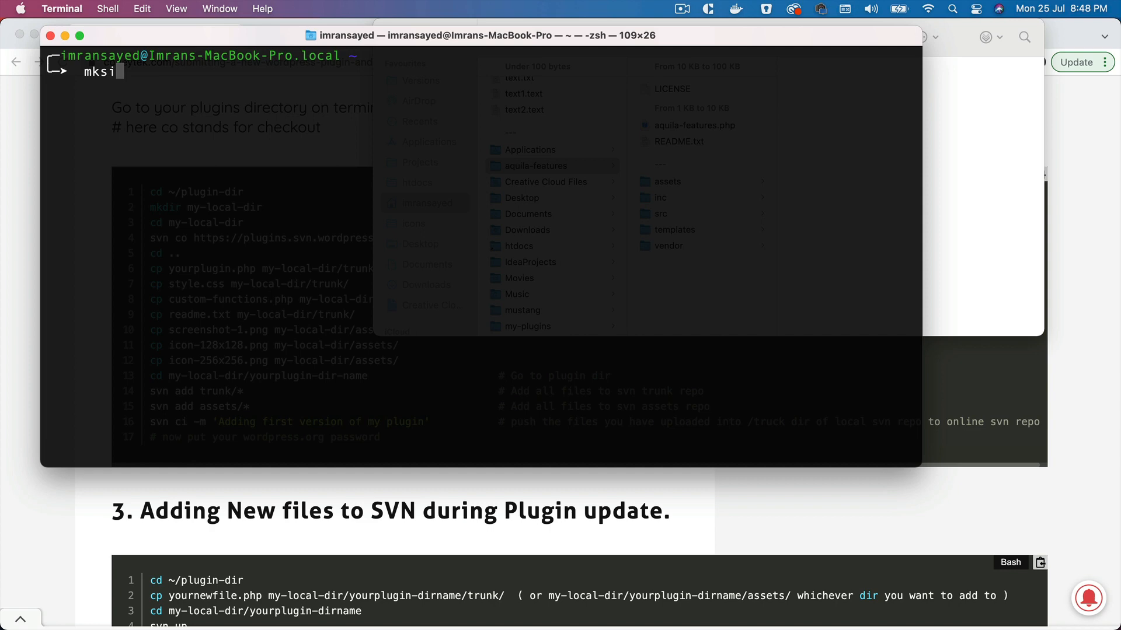
type("mkdir plu")
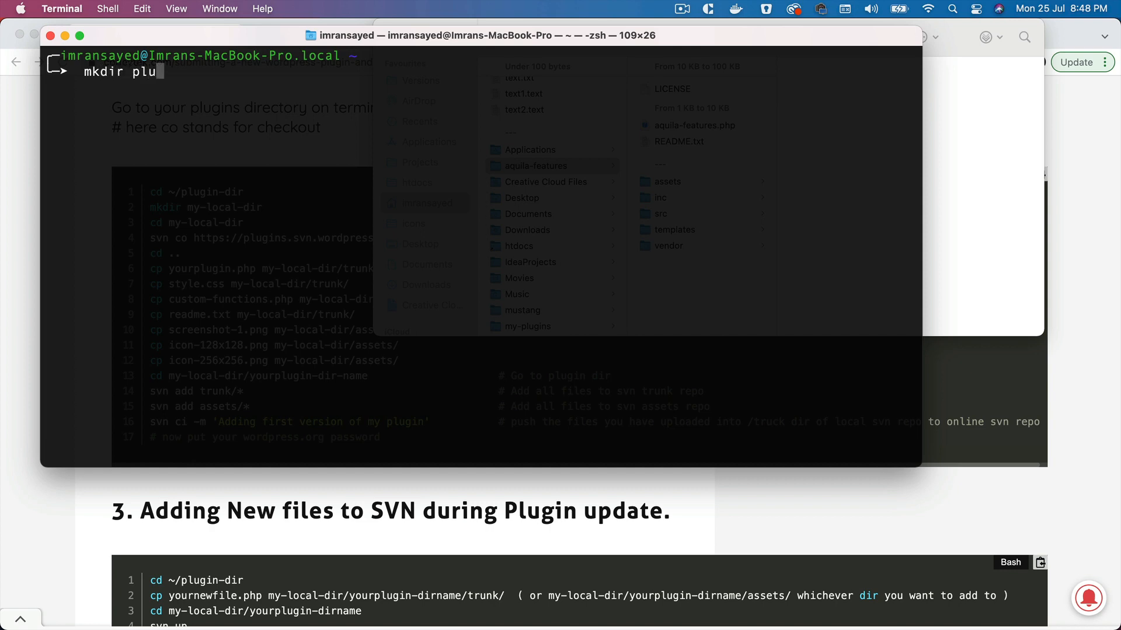
type("gin-dir")
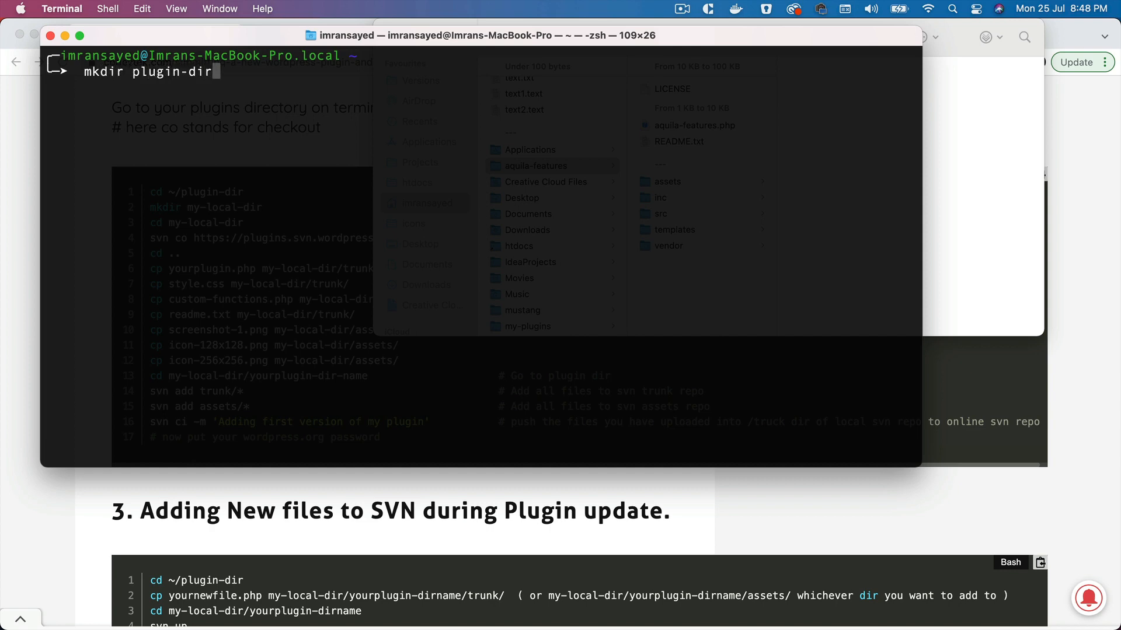
left_click(534, 165)
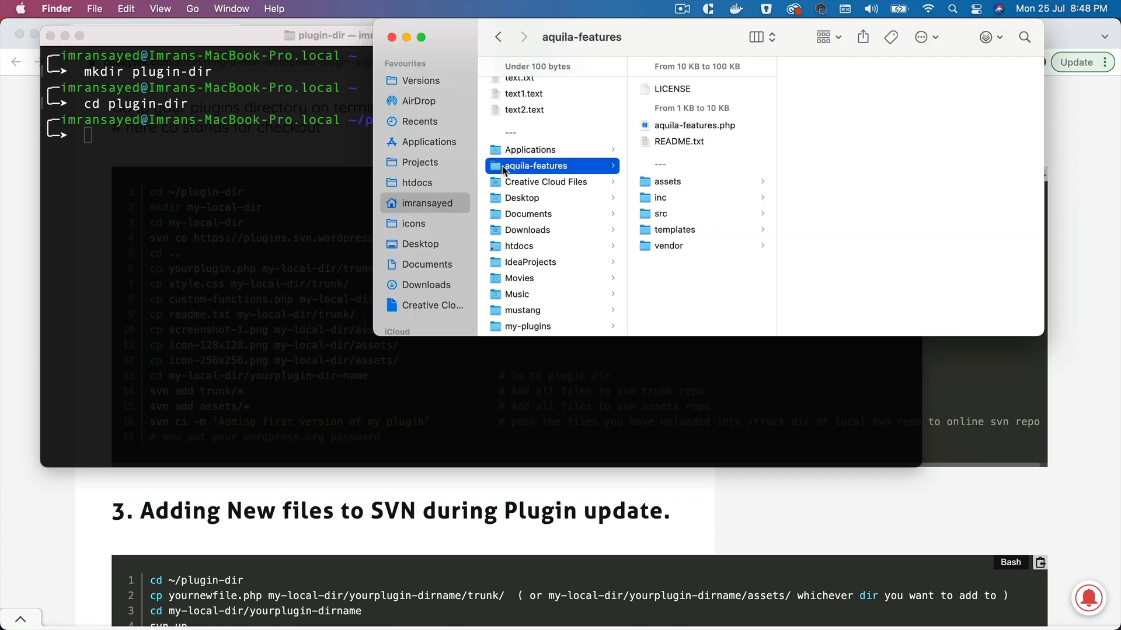
mouse_move(582, 240)
type("ls")
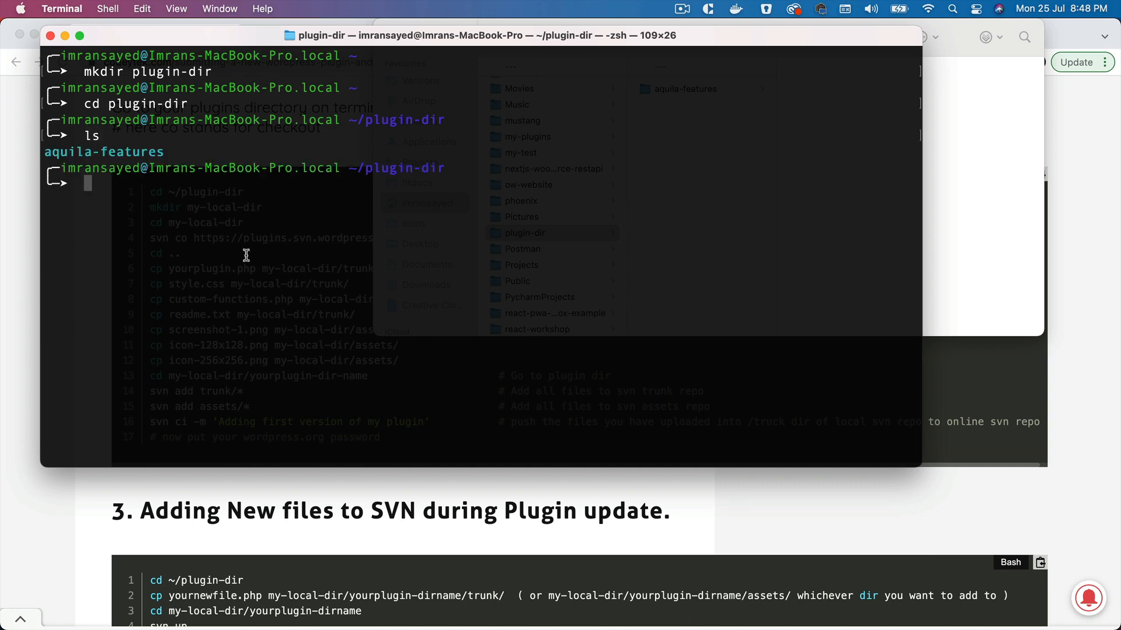
Create the empty my-local-dir folder and note the tutorial's svn checkout line.
type("mkdir my-local-dir")
type("ls")
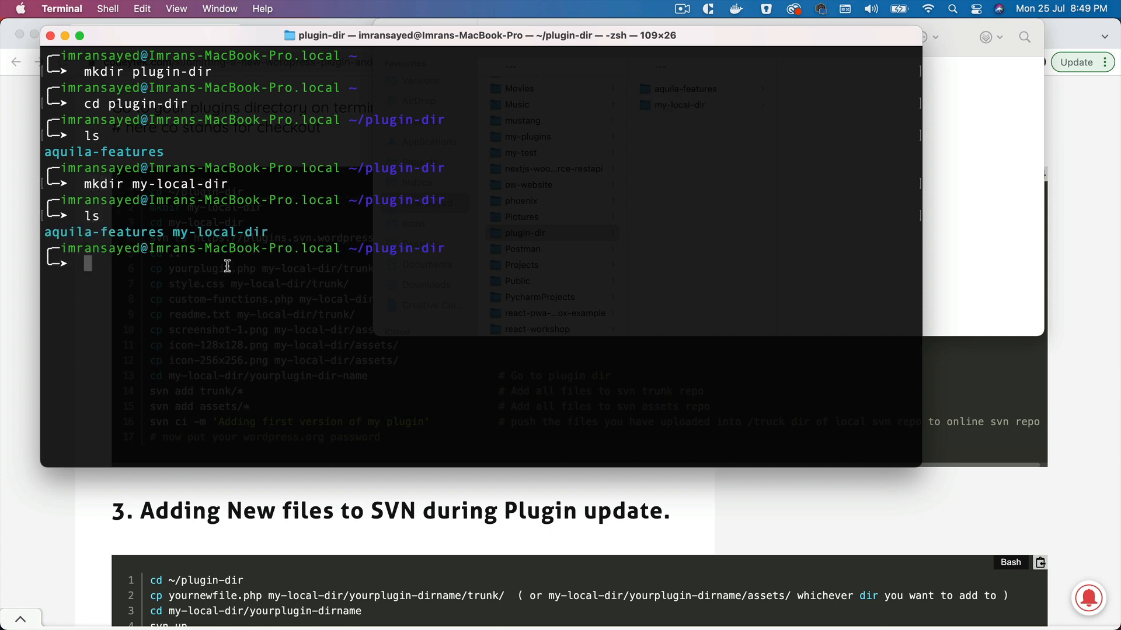
double_click(220, 232)
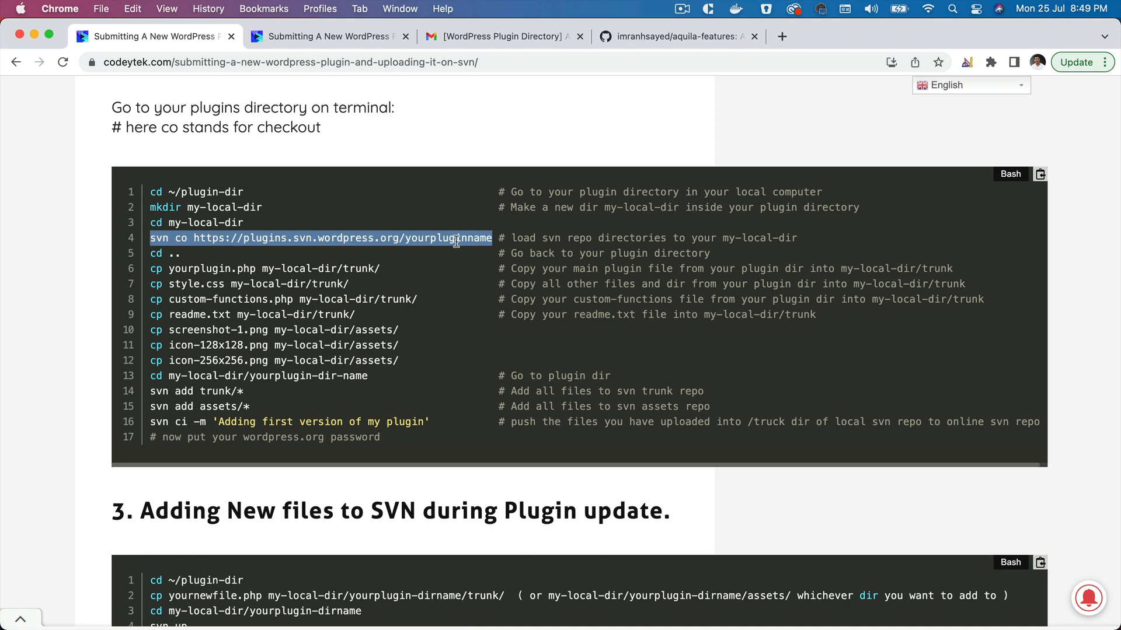
Launch the aquila-features SVN URL from the approval email in a new tab.
left_click(501, 36)
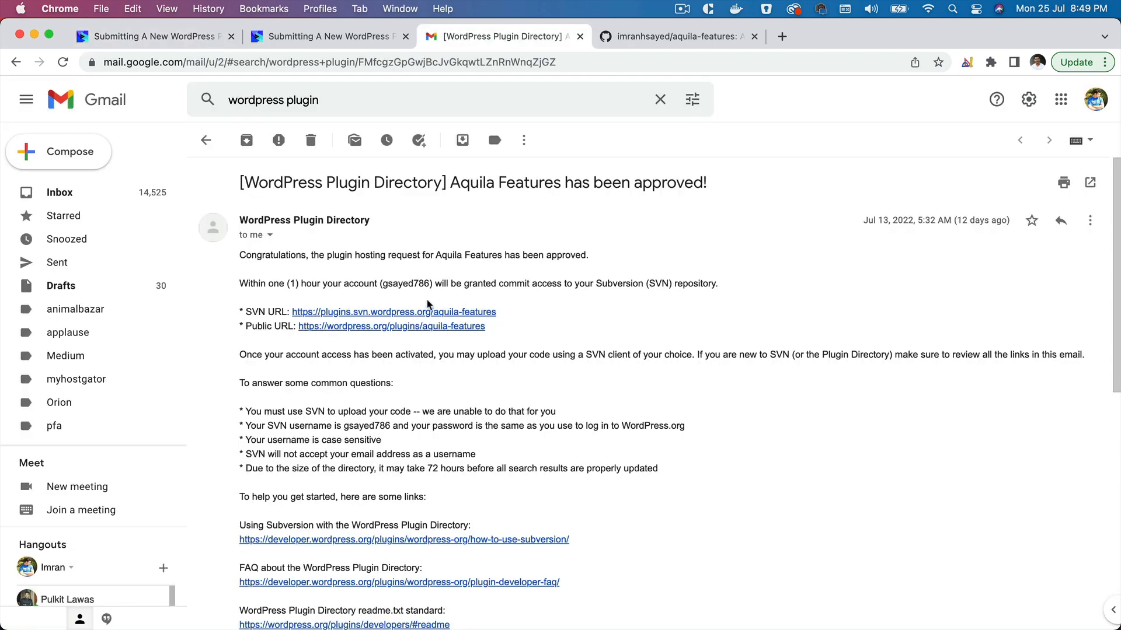
right_click(393, 311)
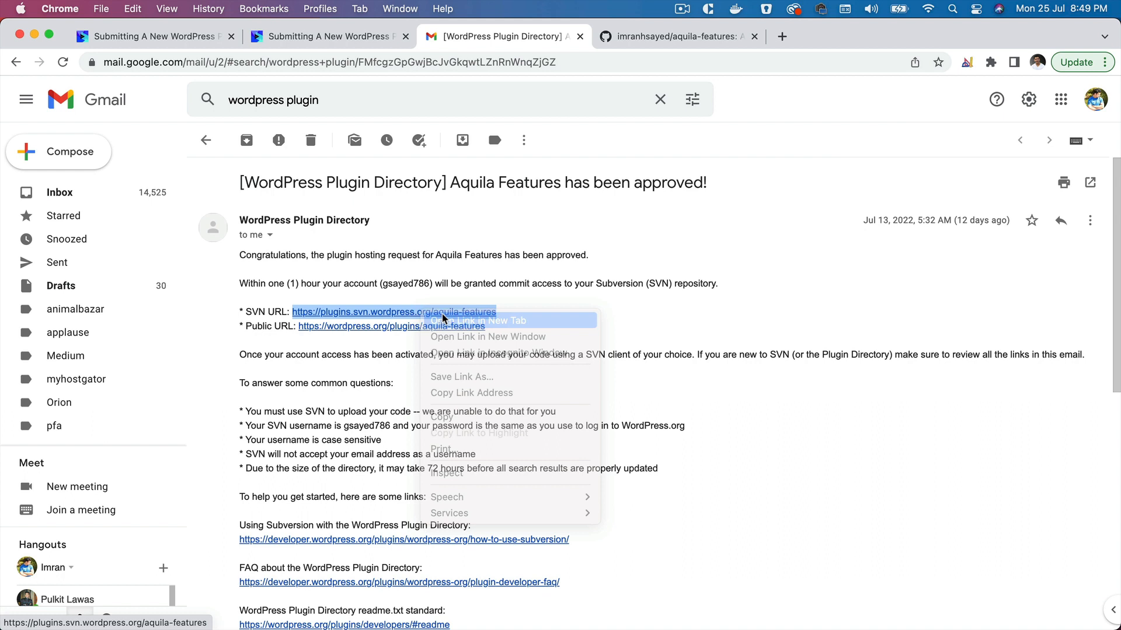
left_click(478, 321)
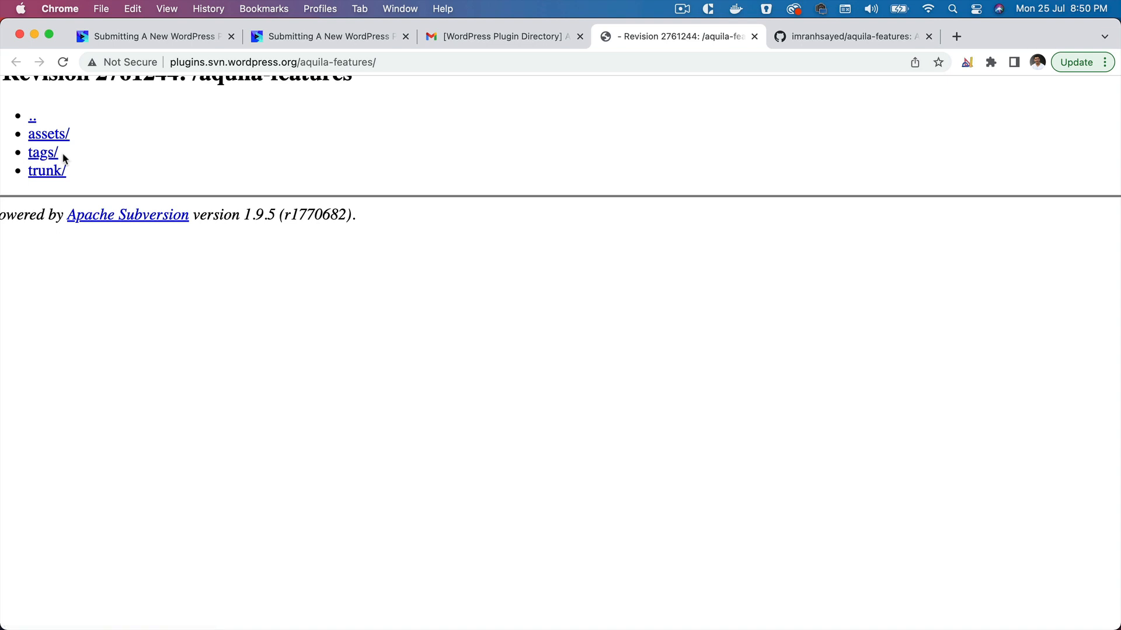
Peek inside the empty trunk folder, then return to the assets, tags, trunk listing.
left_click(48, 134)
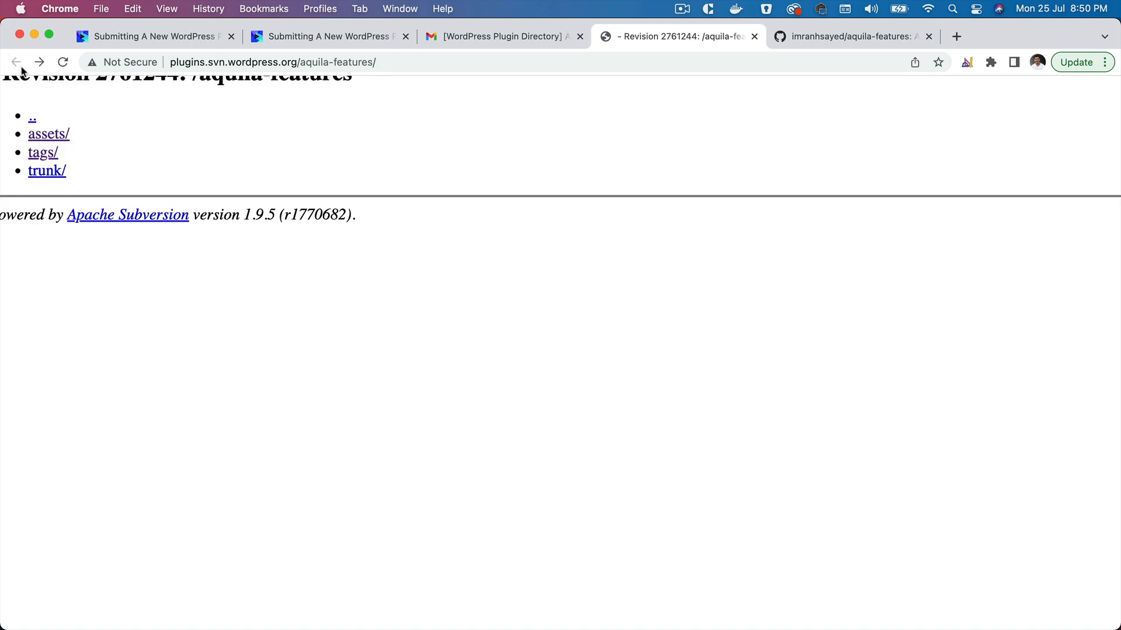
left_click(47, 170)
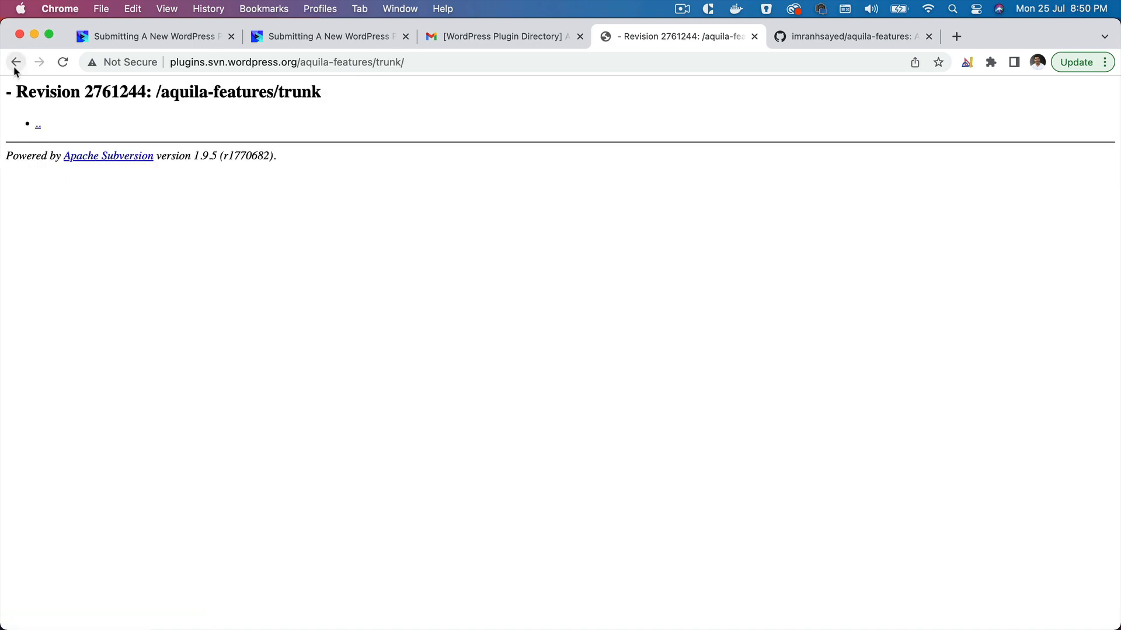
left_click(15, 63)
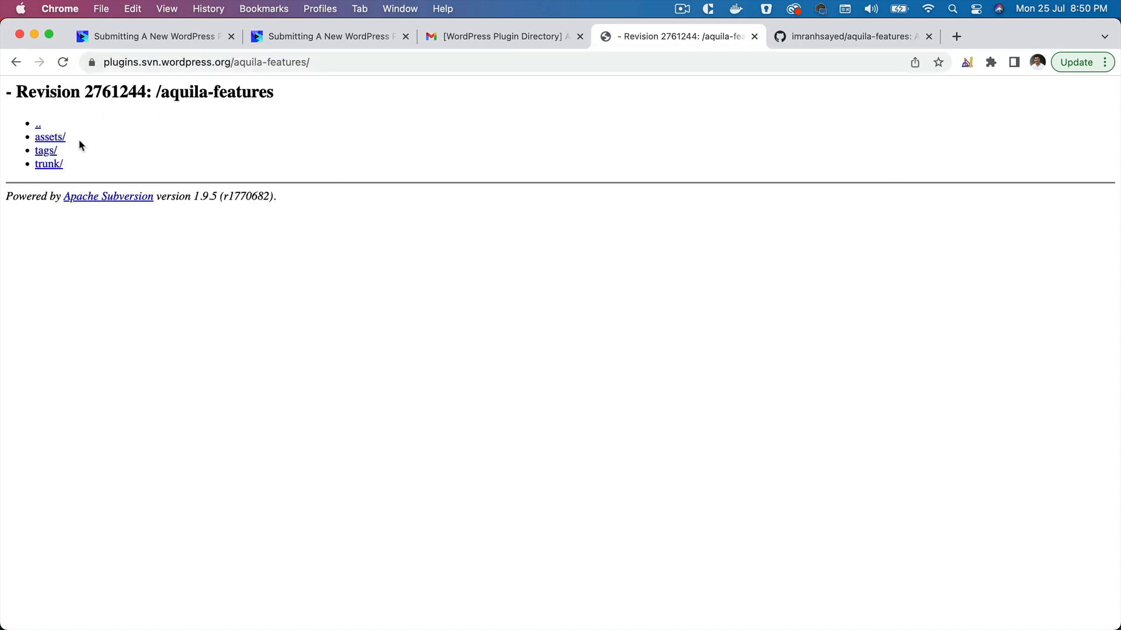
mouse_move(300, 114)
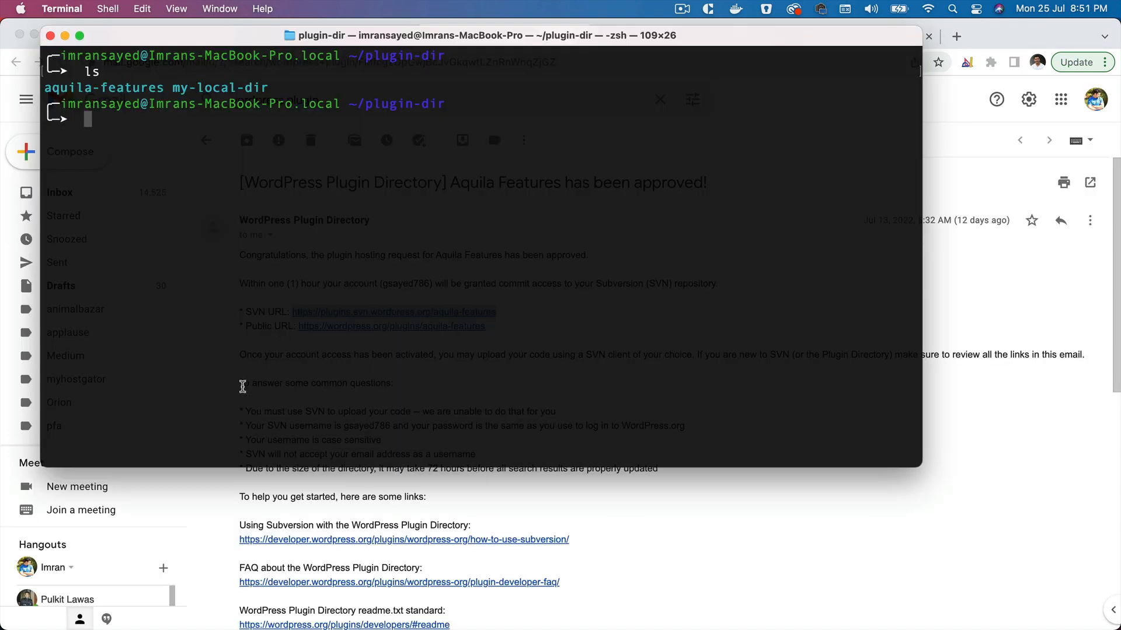
type("cd")
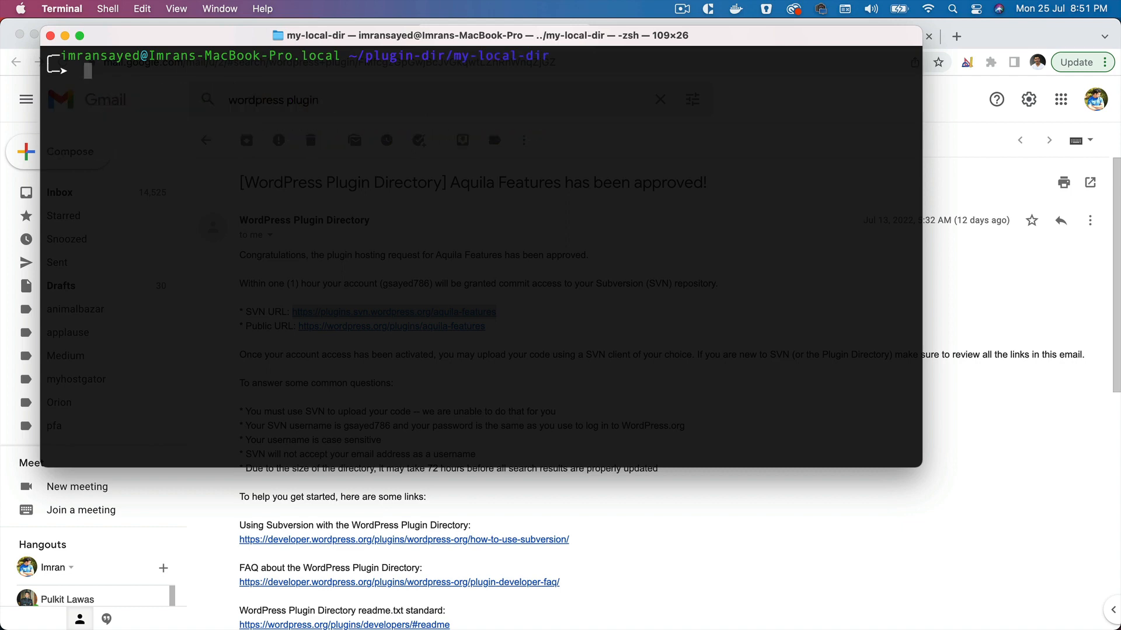
type("svn co https://plugins.svn.wordpress.org/aquila-features")
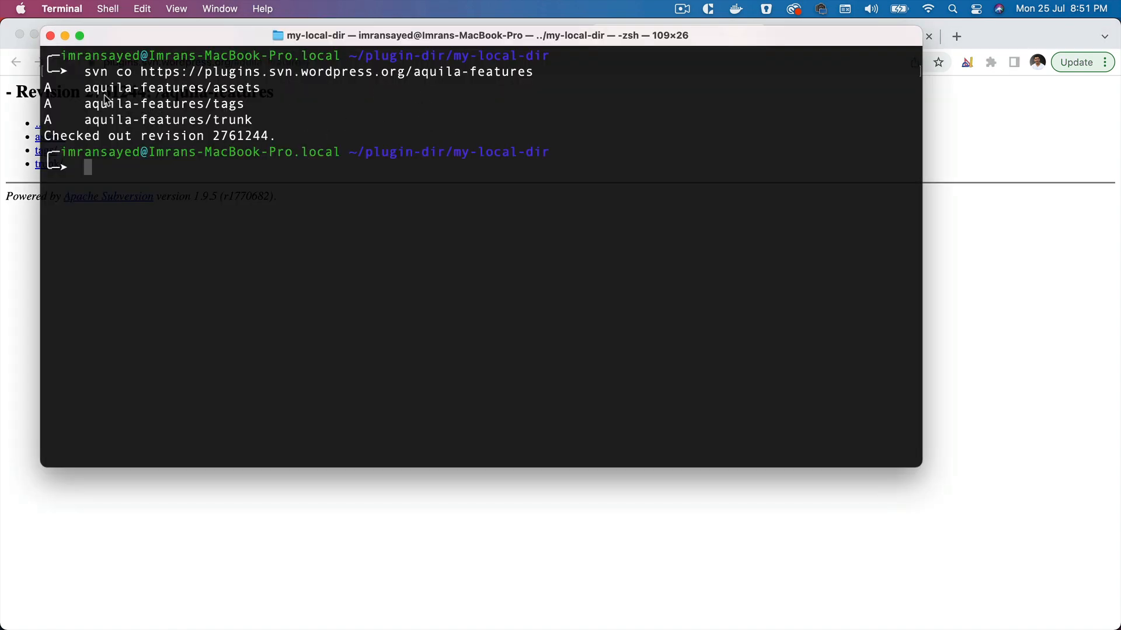
mouse_move(300, 157)
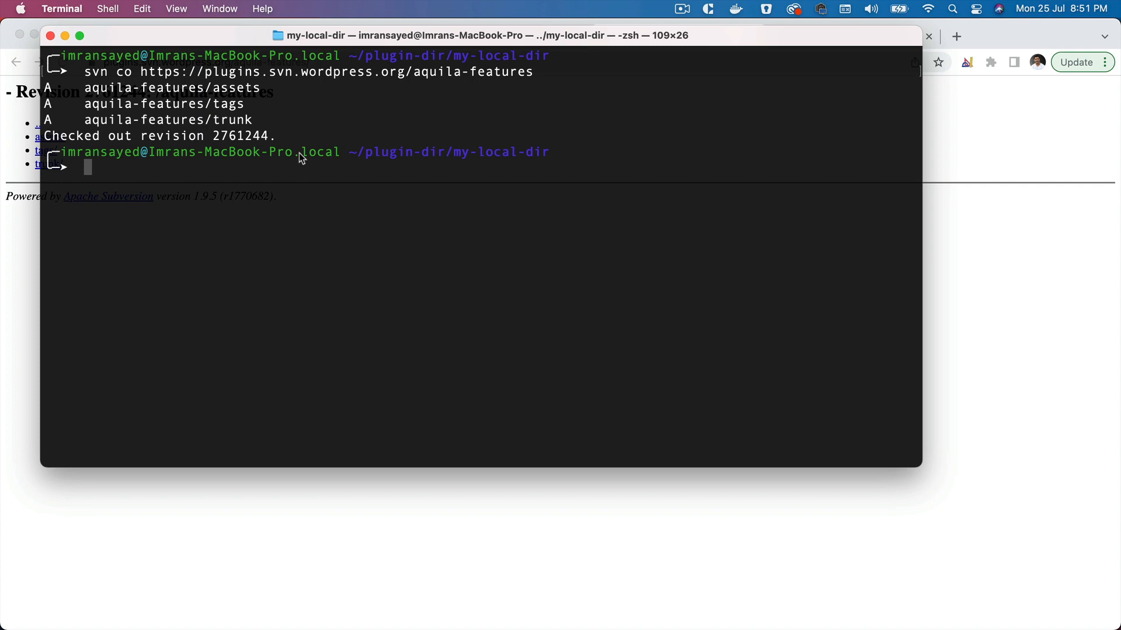
mouse_move(194, 147)
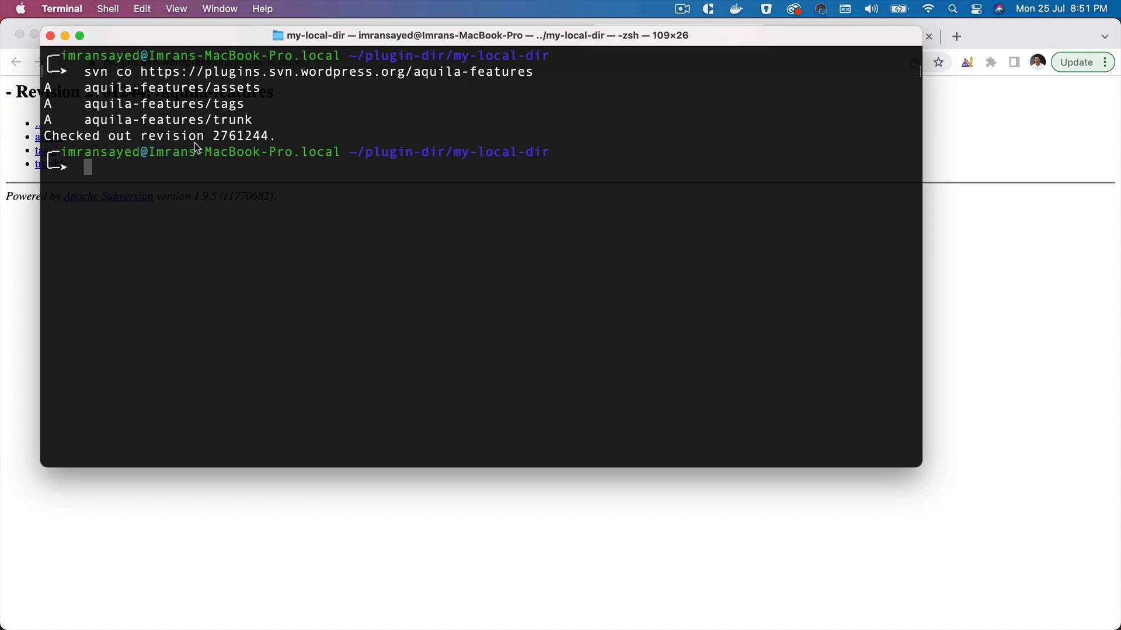
double_click(240, 136)
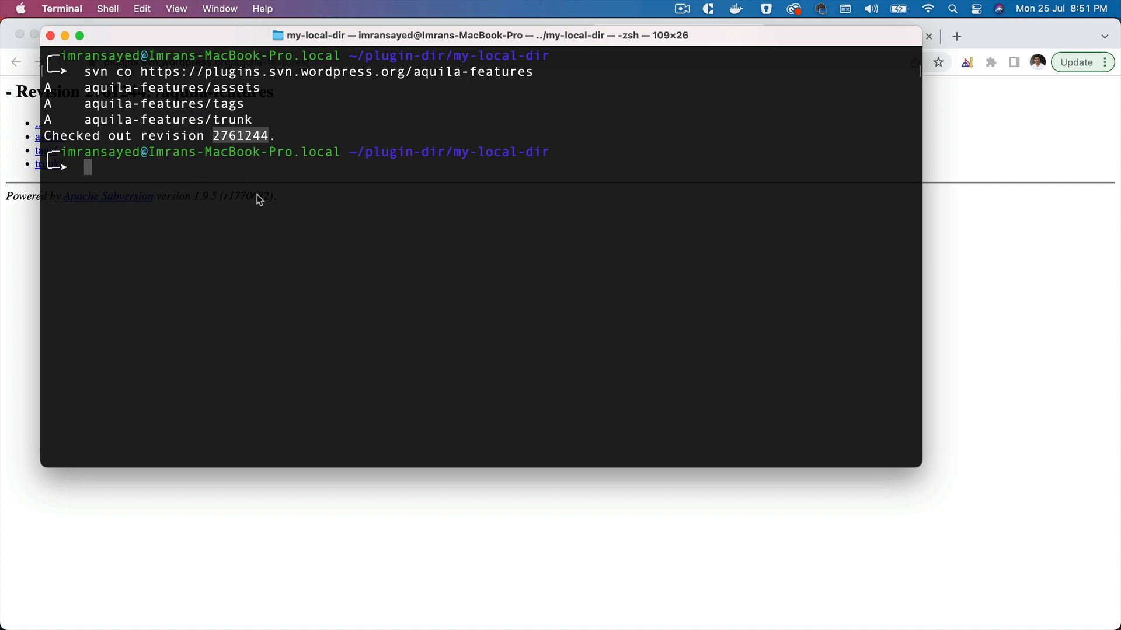
List the checkout with ls and ls -al, confirming assets, tags, trunk and hidden .svn.
type("ls")
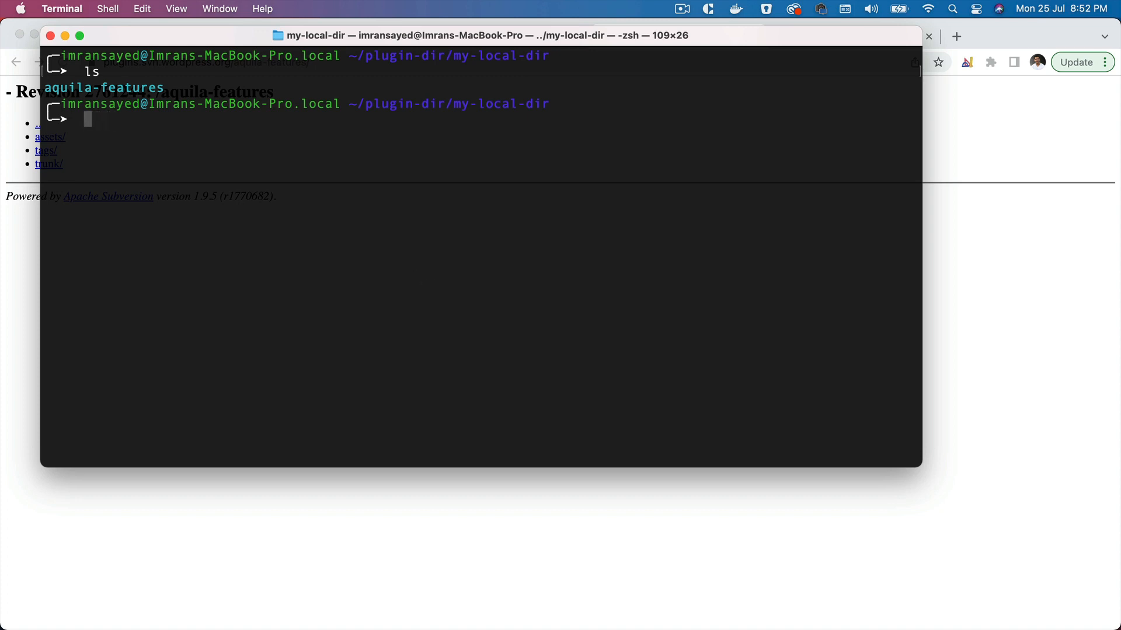
double_click(104, 87)
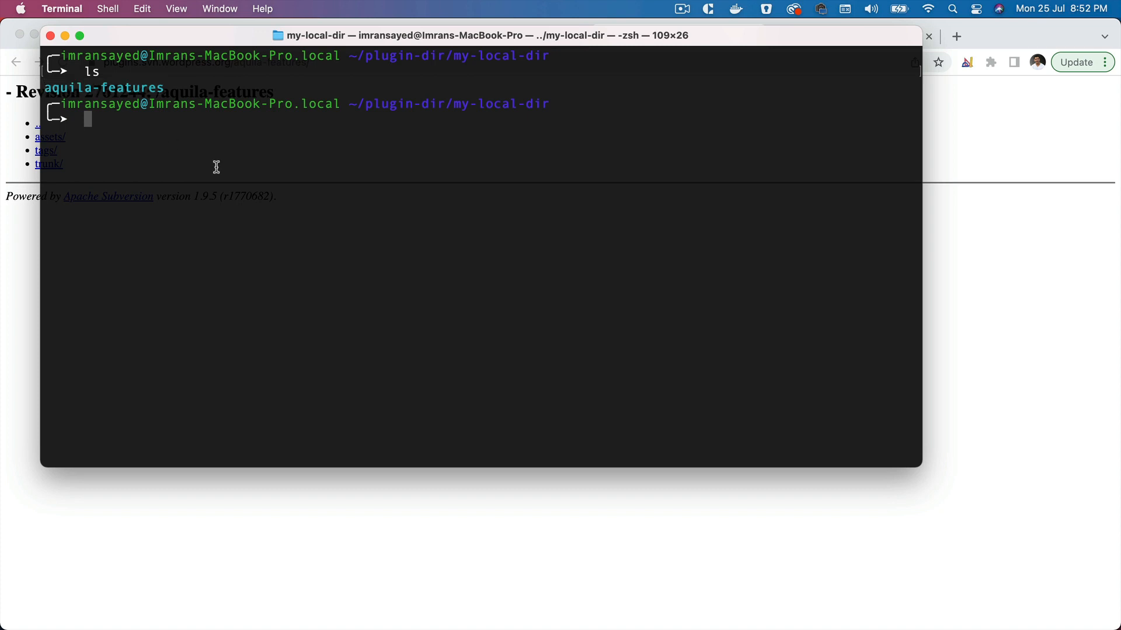
type("cd aquila-features")
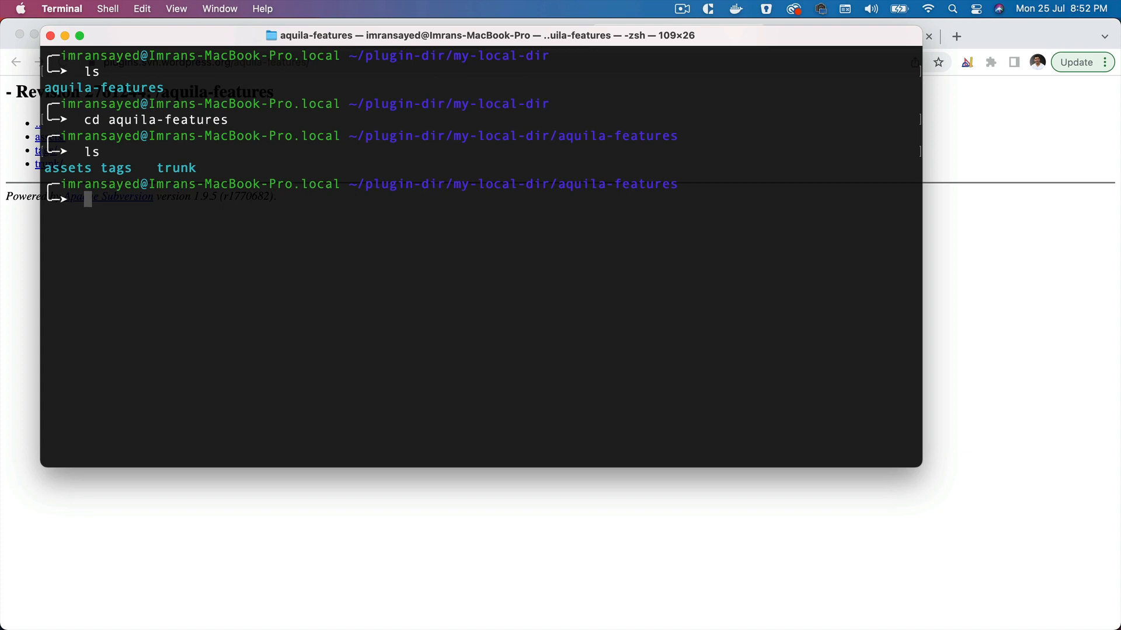
type("ls -al")
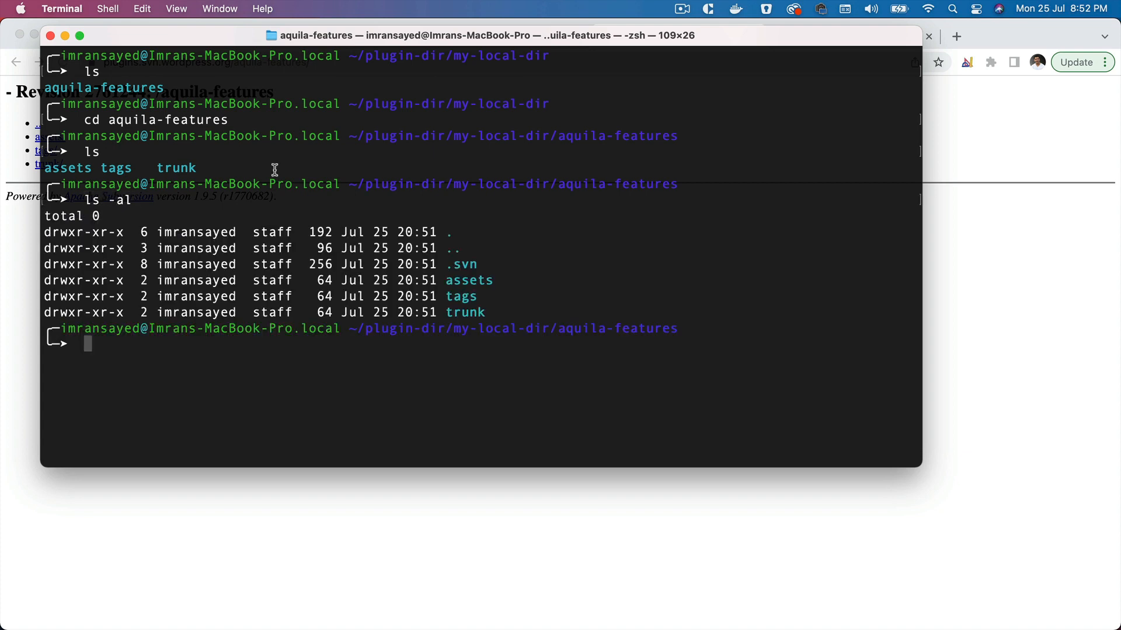
double_click(463, 265)
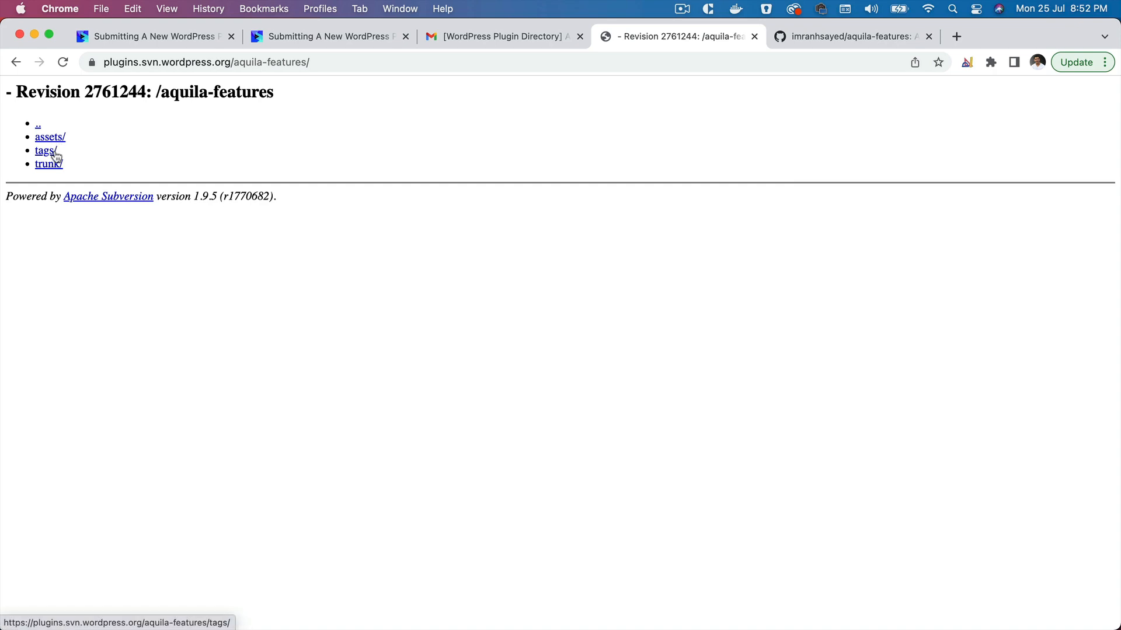
Browse the plugins.svn.wordpress.org root listing of every plugin repository.
left_click(37, 124)
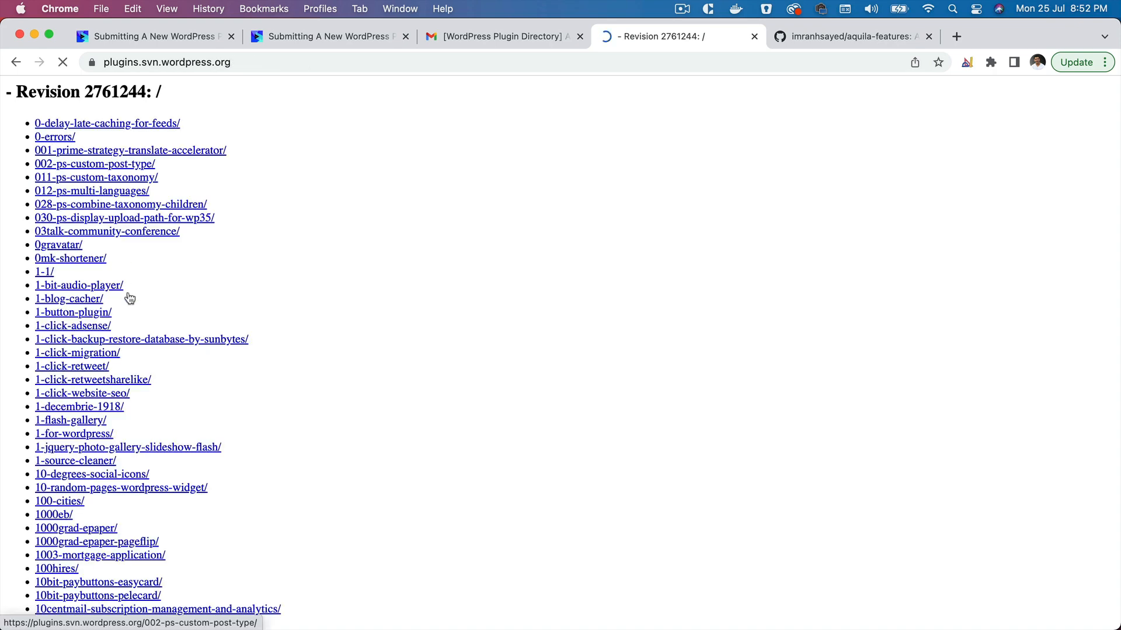
scroll("down", 3)
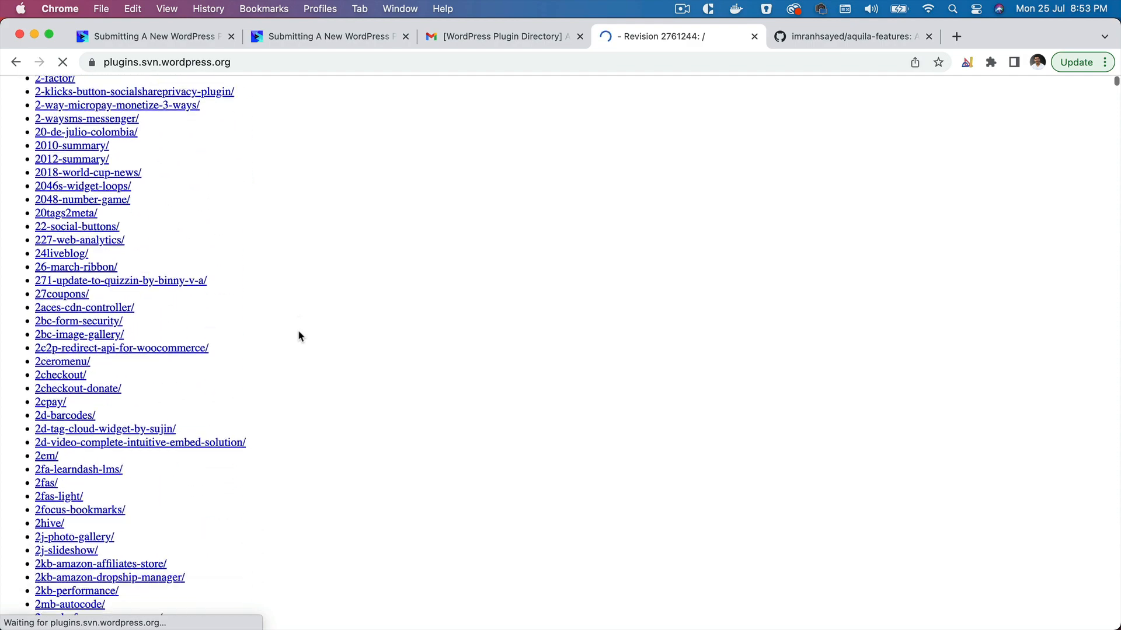
scroll("down", 3)
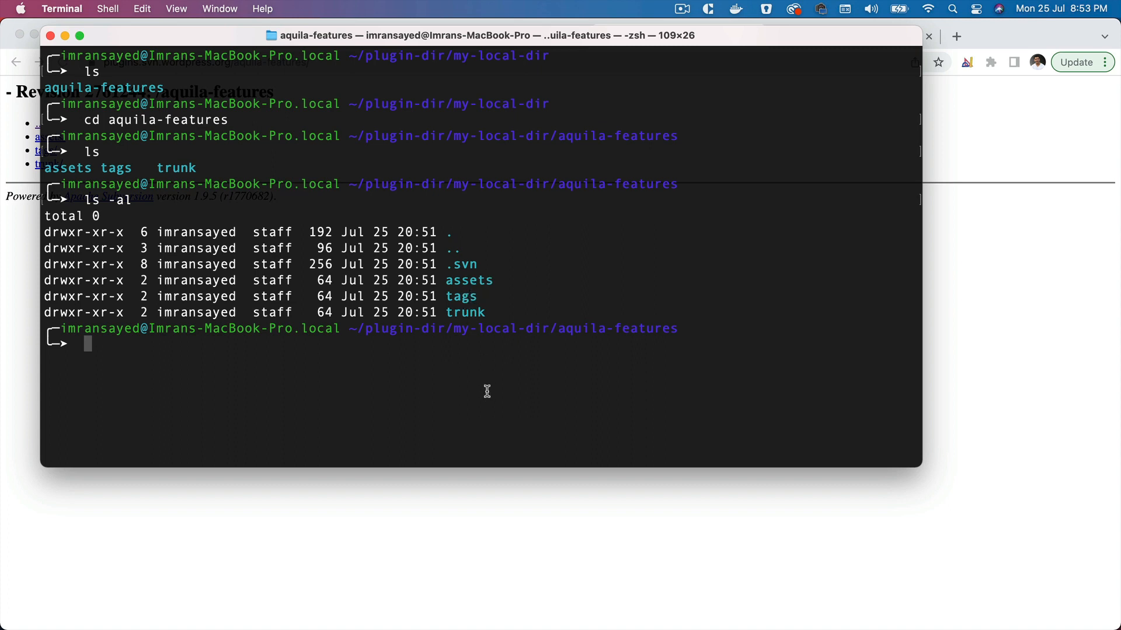
mouse_move(559, 372)
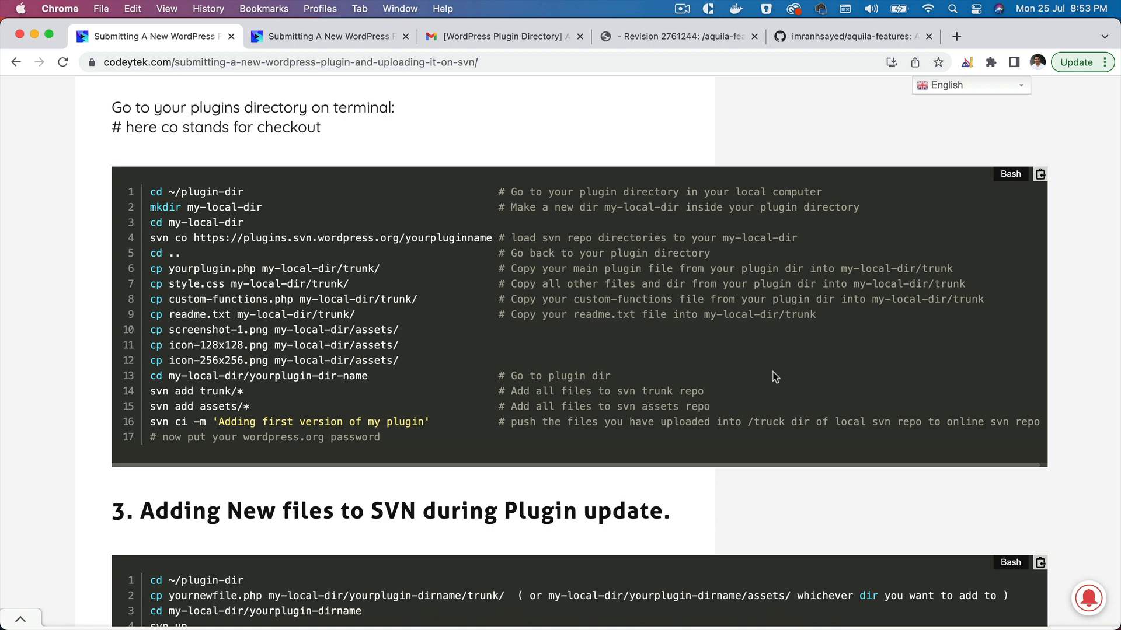
mouse_move(822, 50)
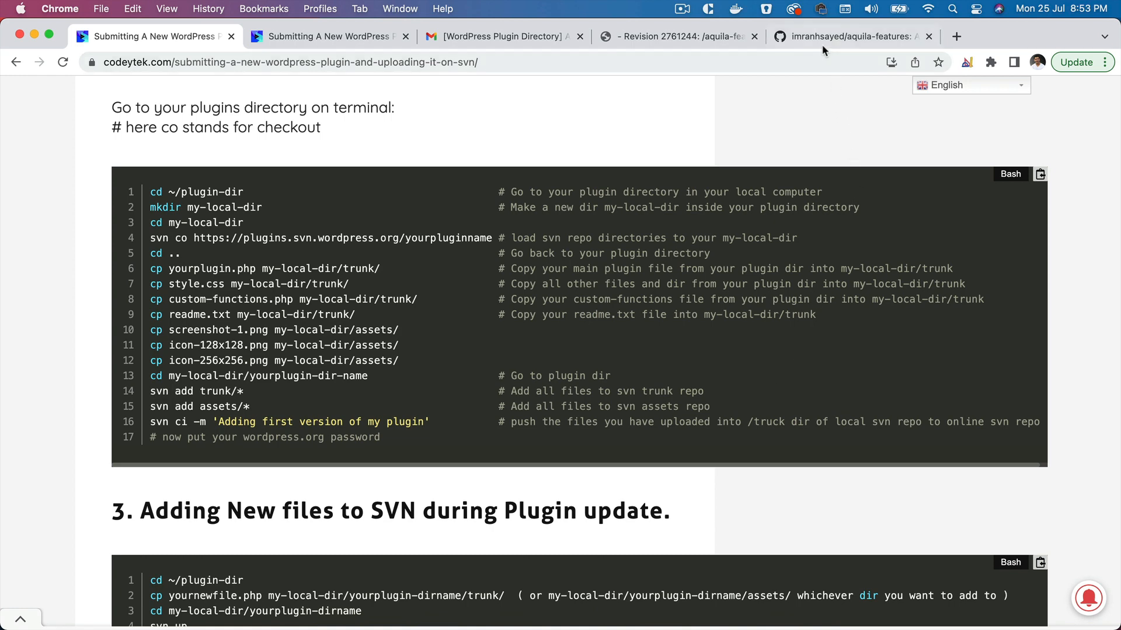
Show the aquila-features GitHub repository with its assets, inc, src and config files.
left_click(843, 37)
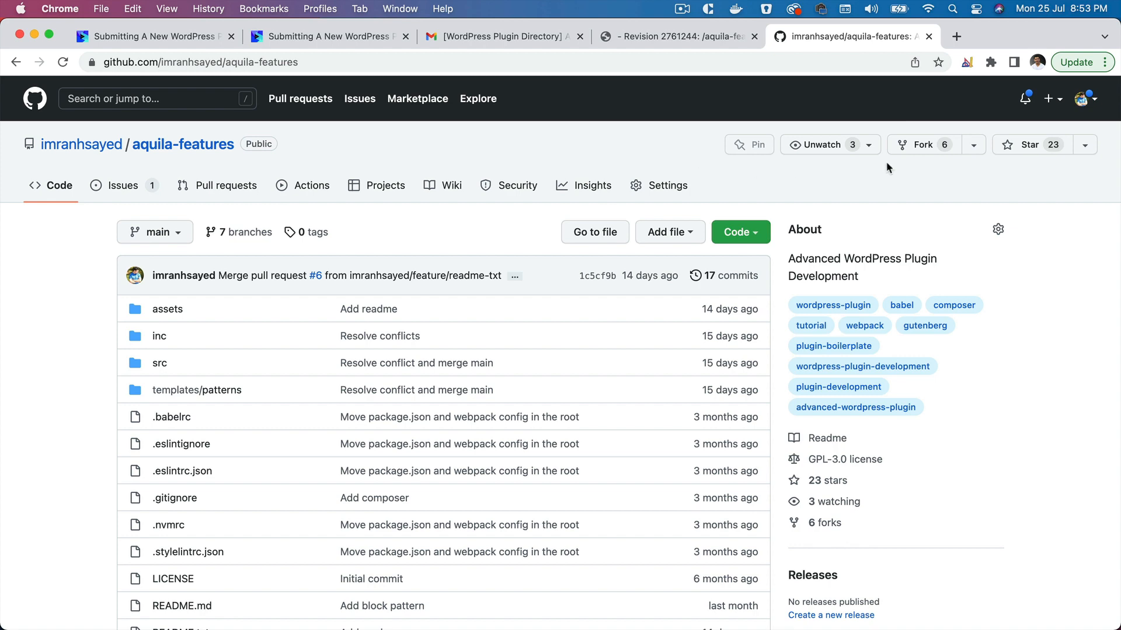
mouse_move(82, 144)
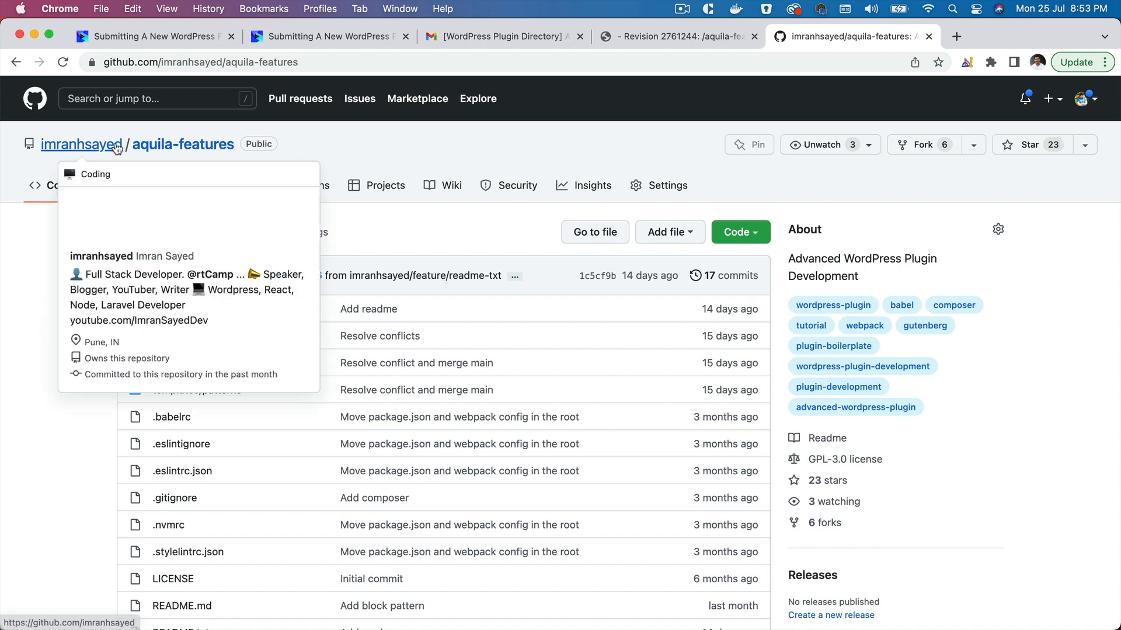